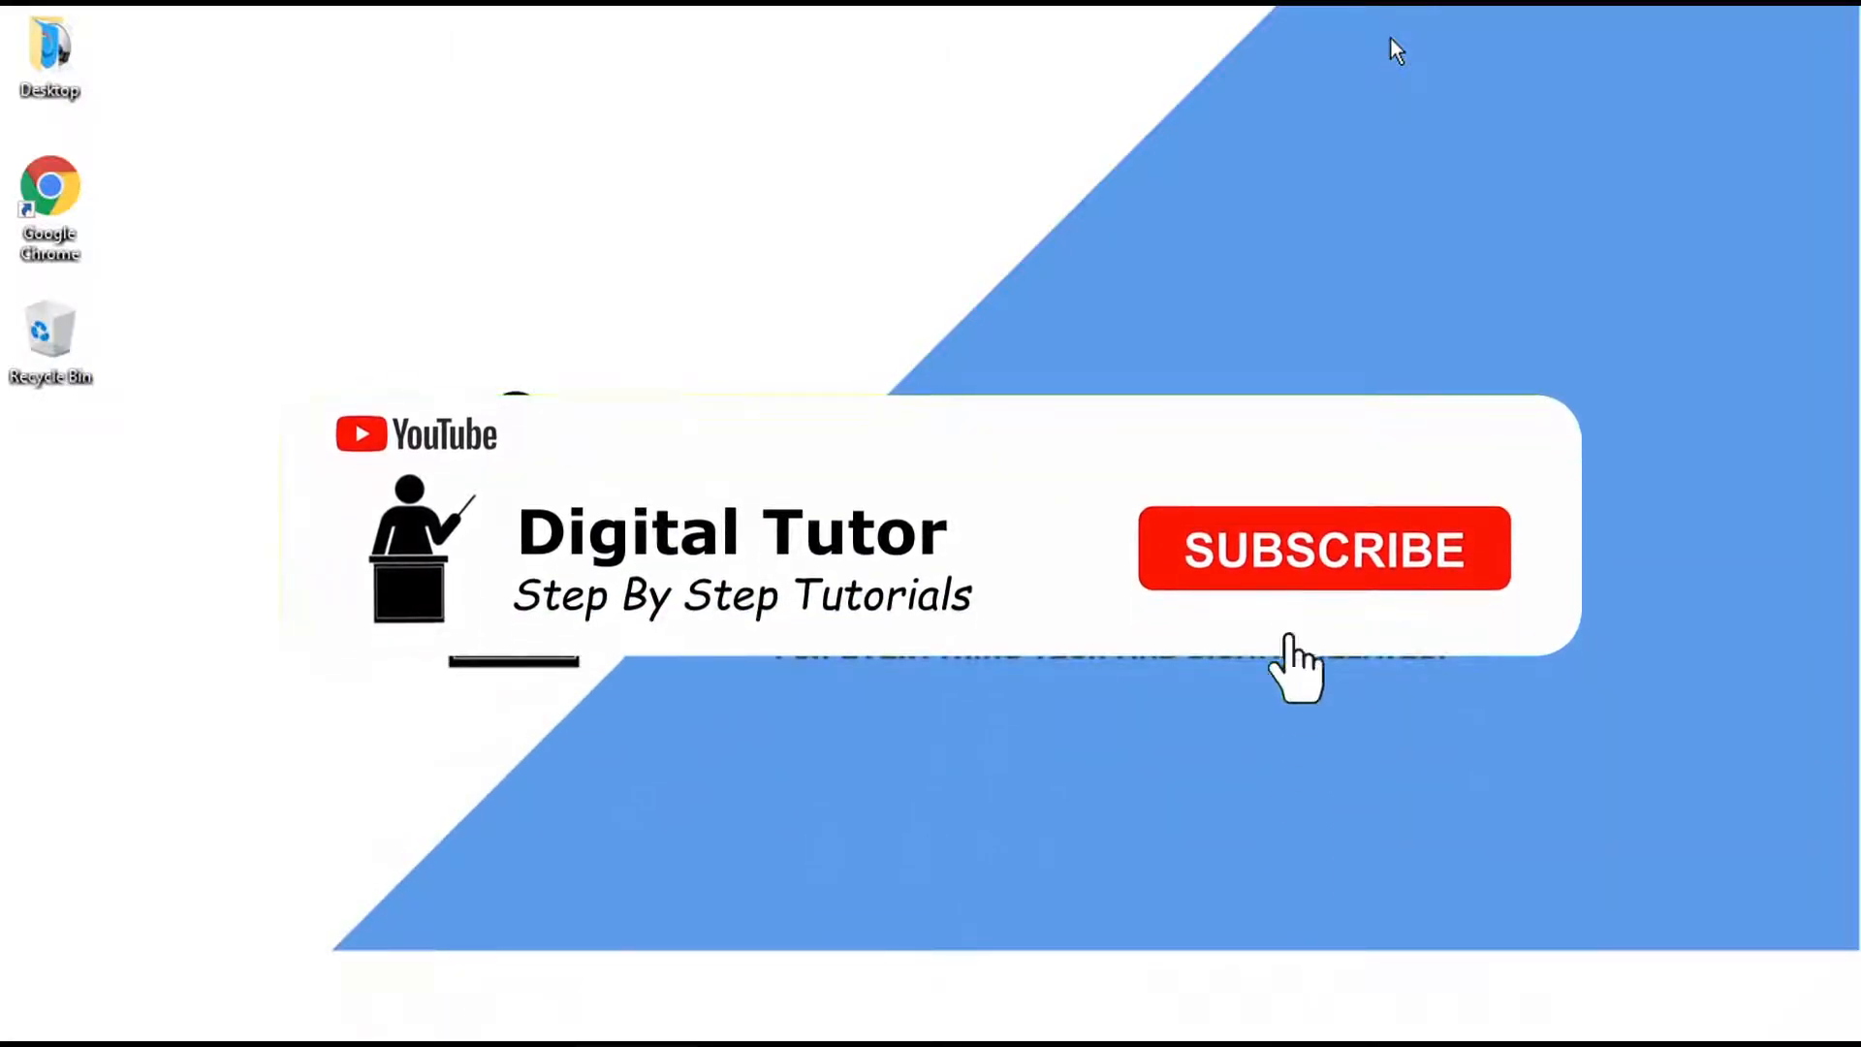
# Search Google for 'activision' from earlier searches and follow the LOGIN link.
pyautogui.click(1322, 549)
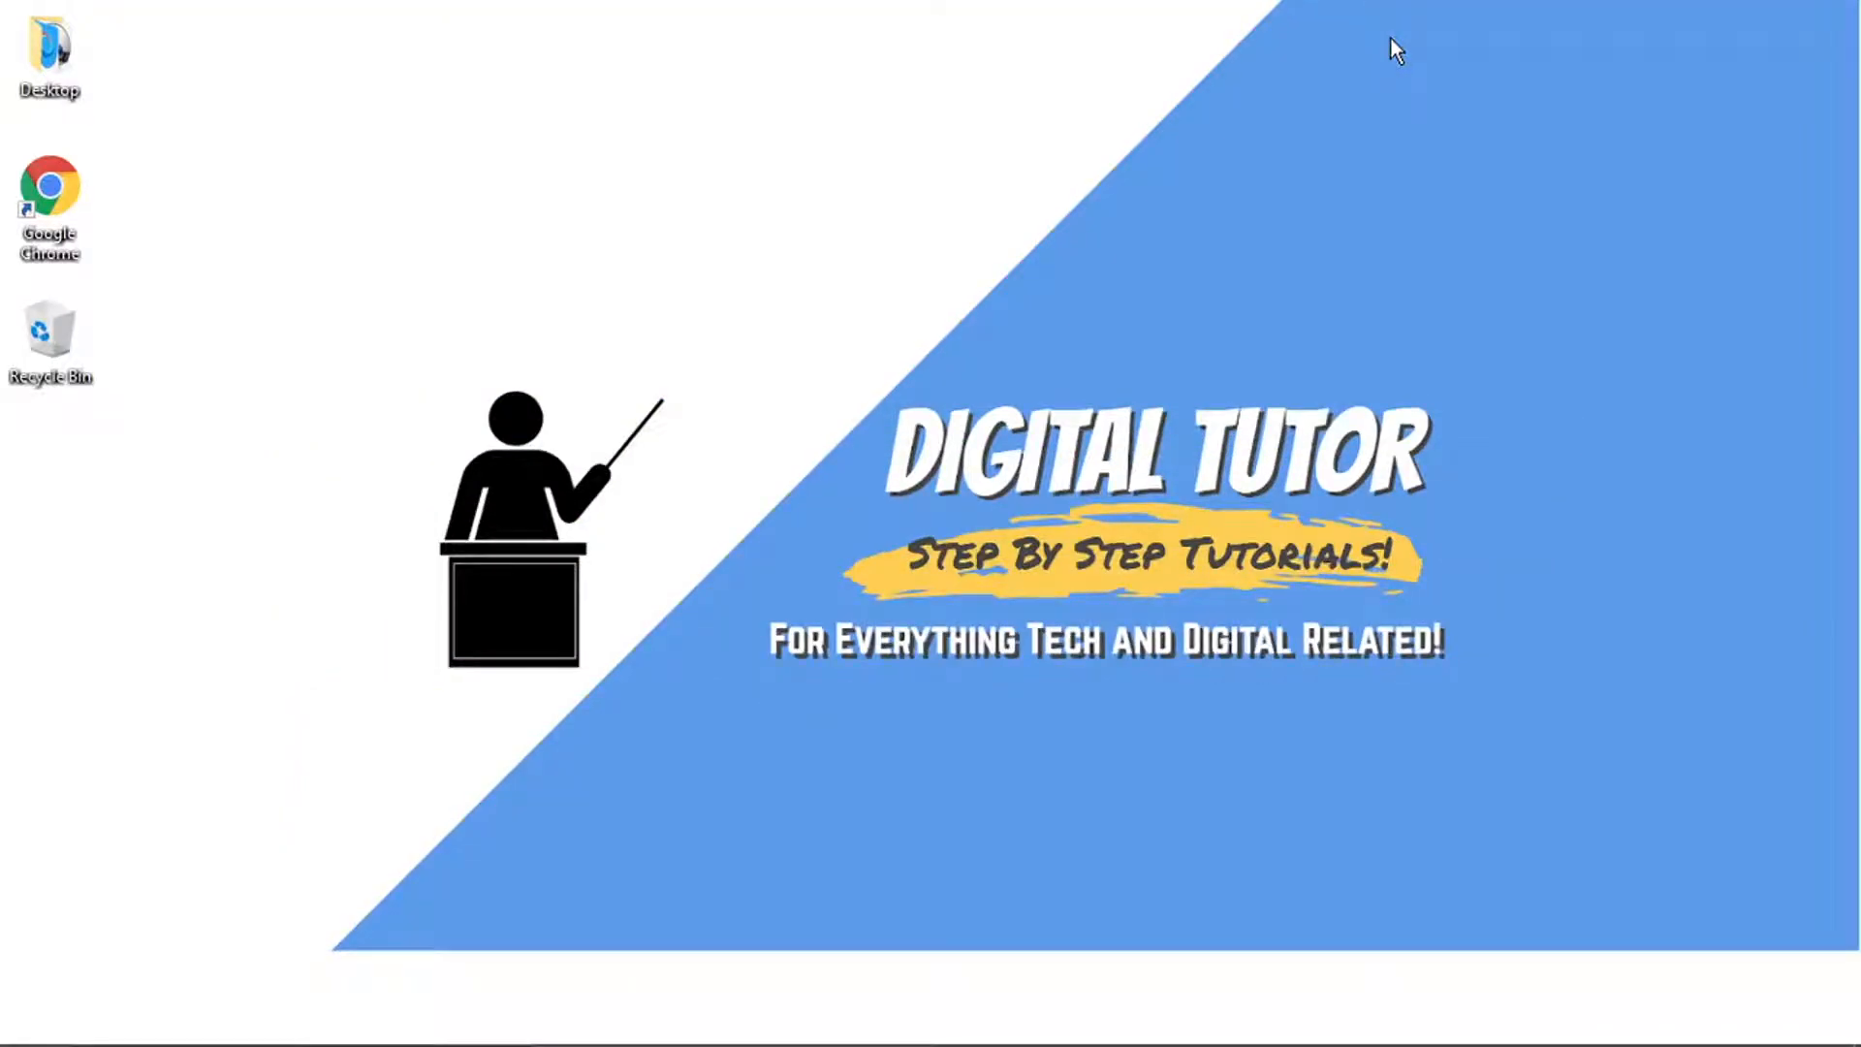
pyautogui.moveTo(1345, 119)
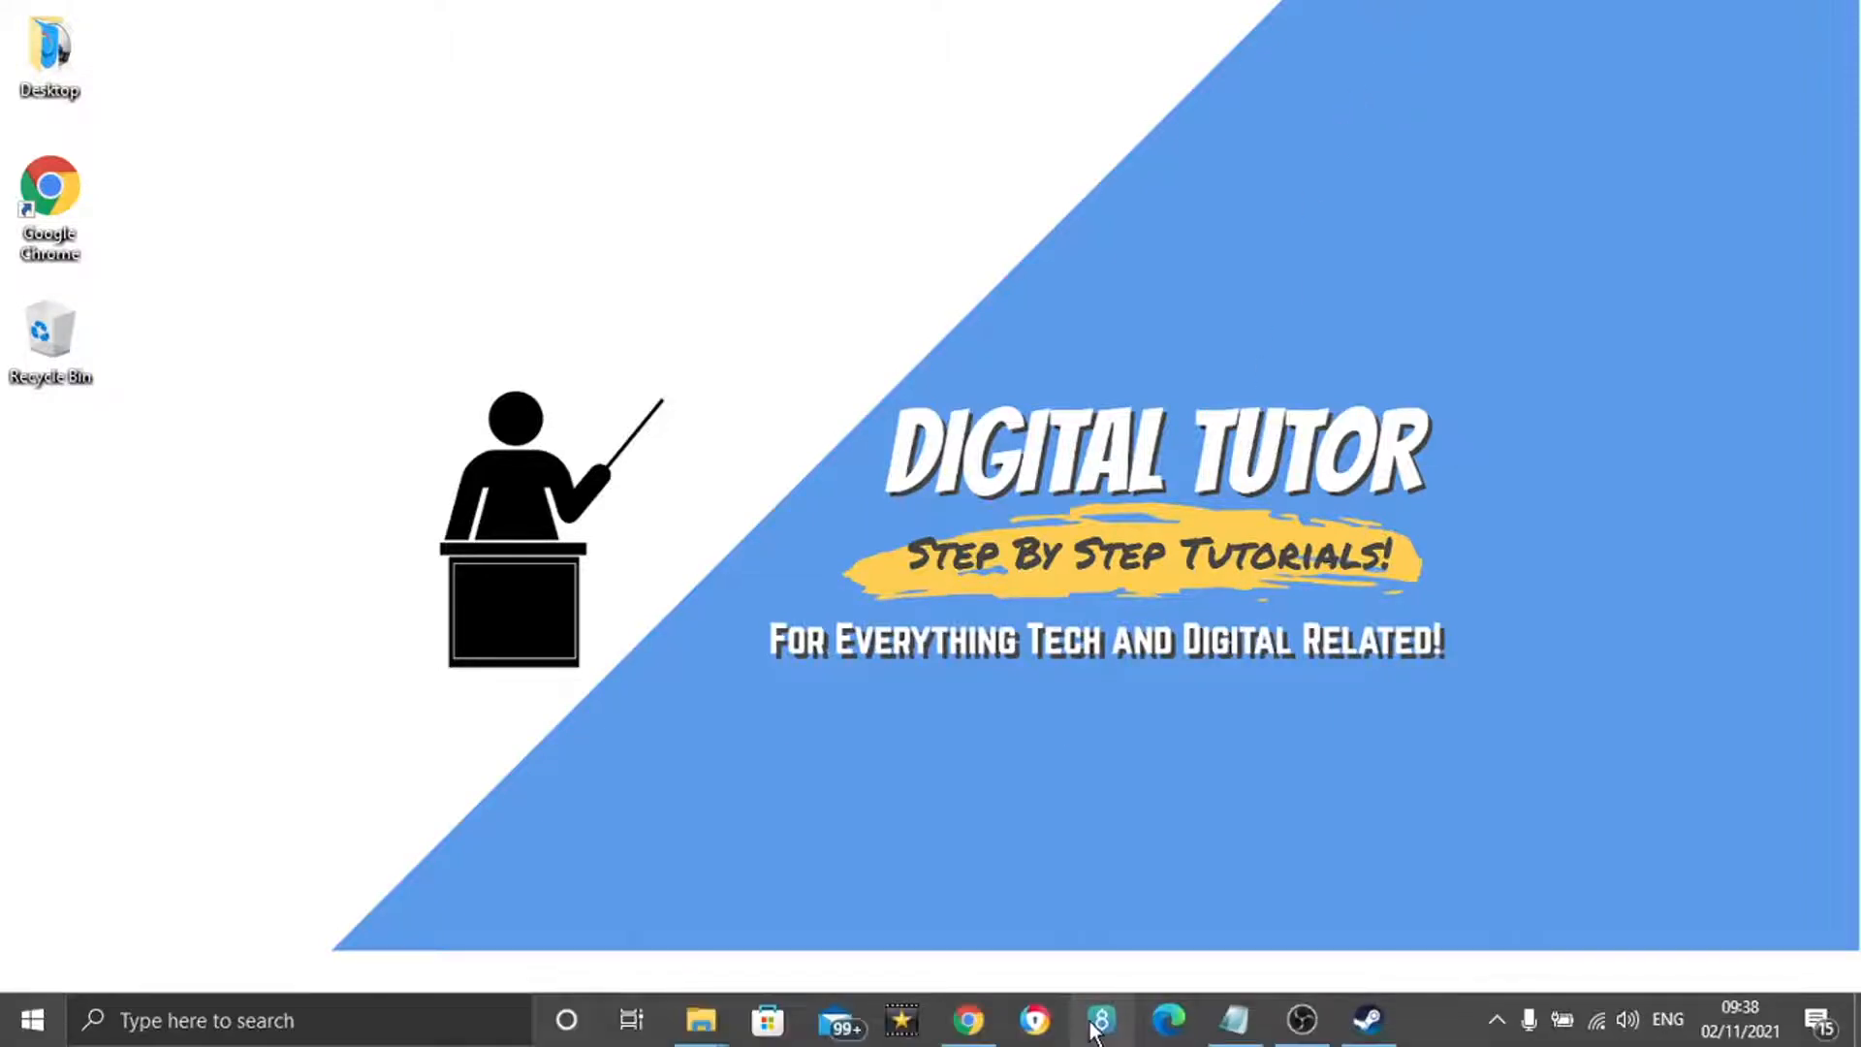
pyautogui.click(965, 1019)
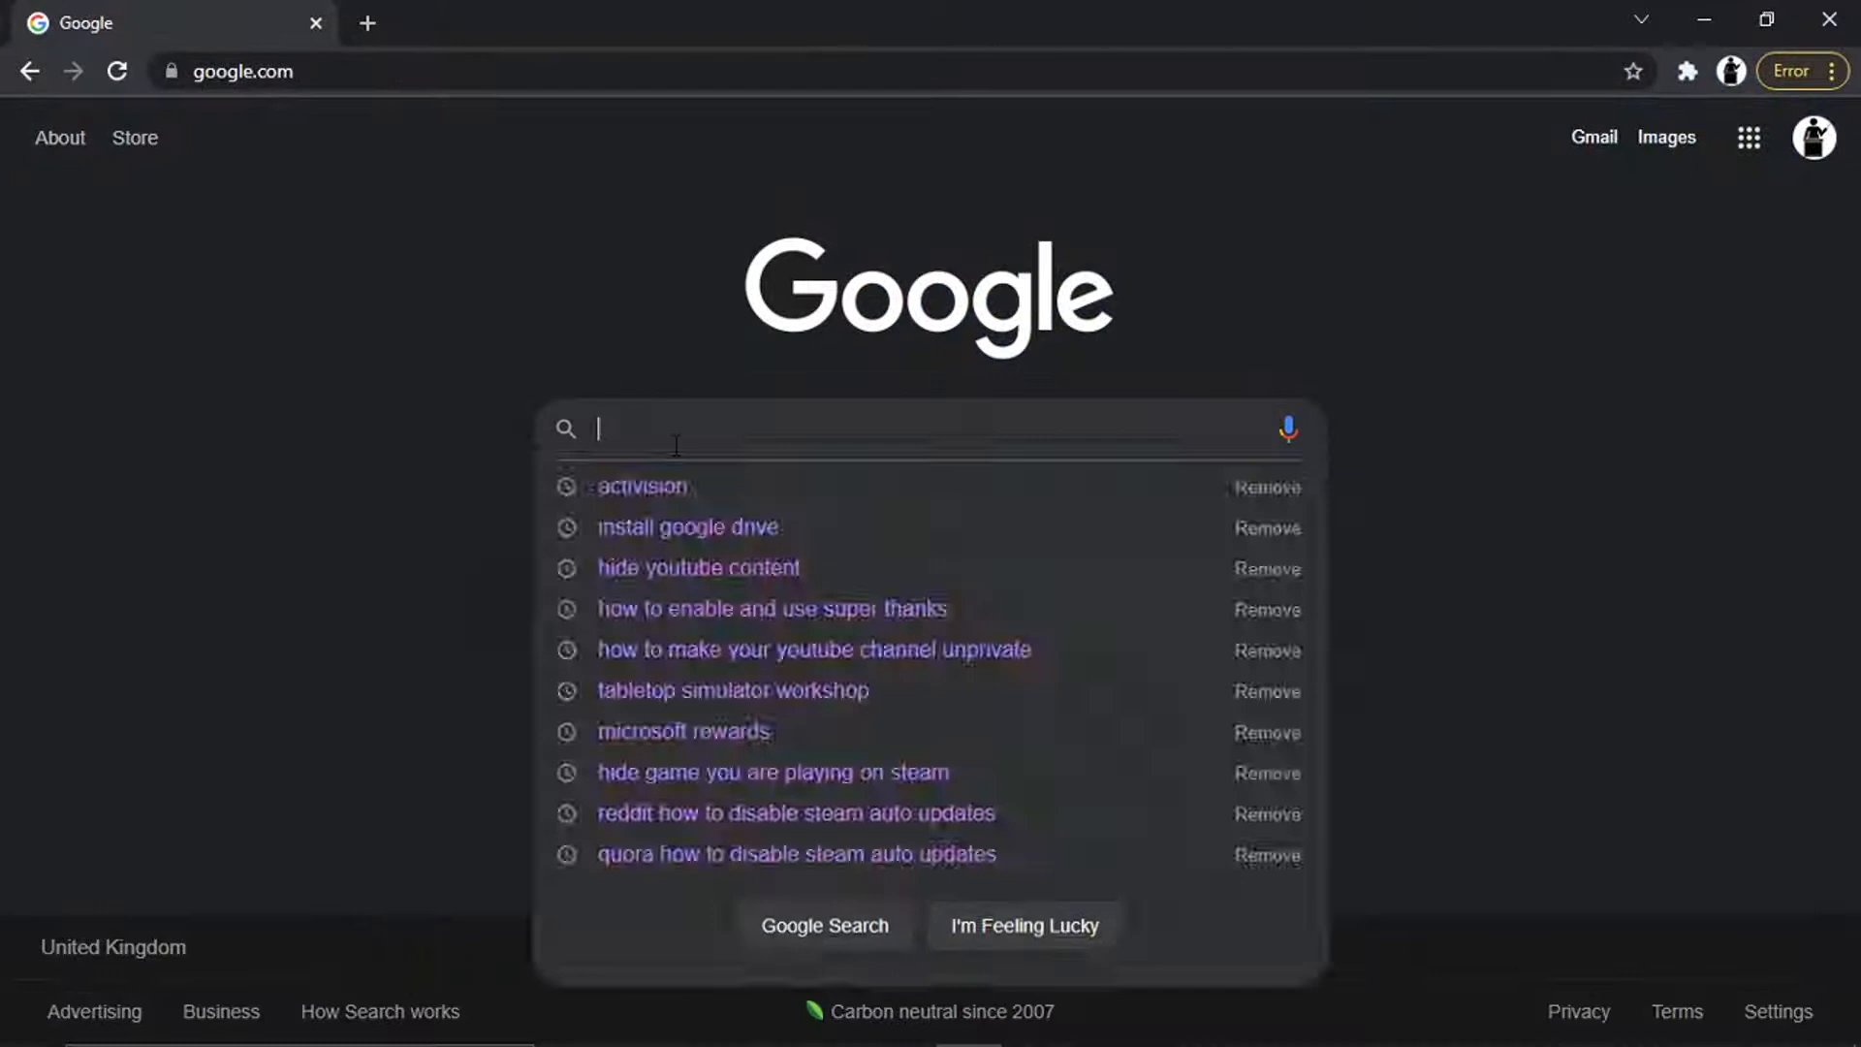
pyautogui.click(638, 486)
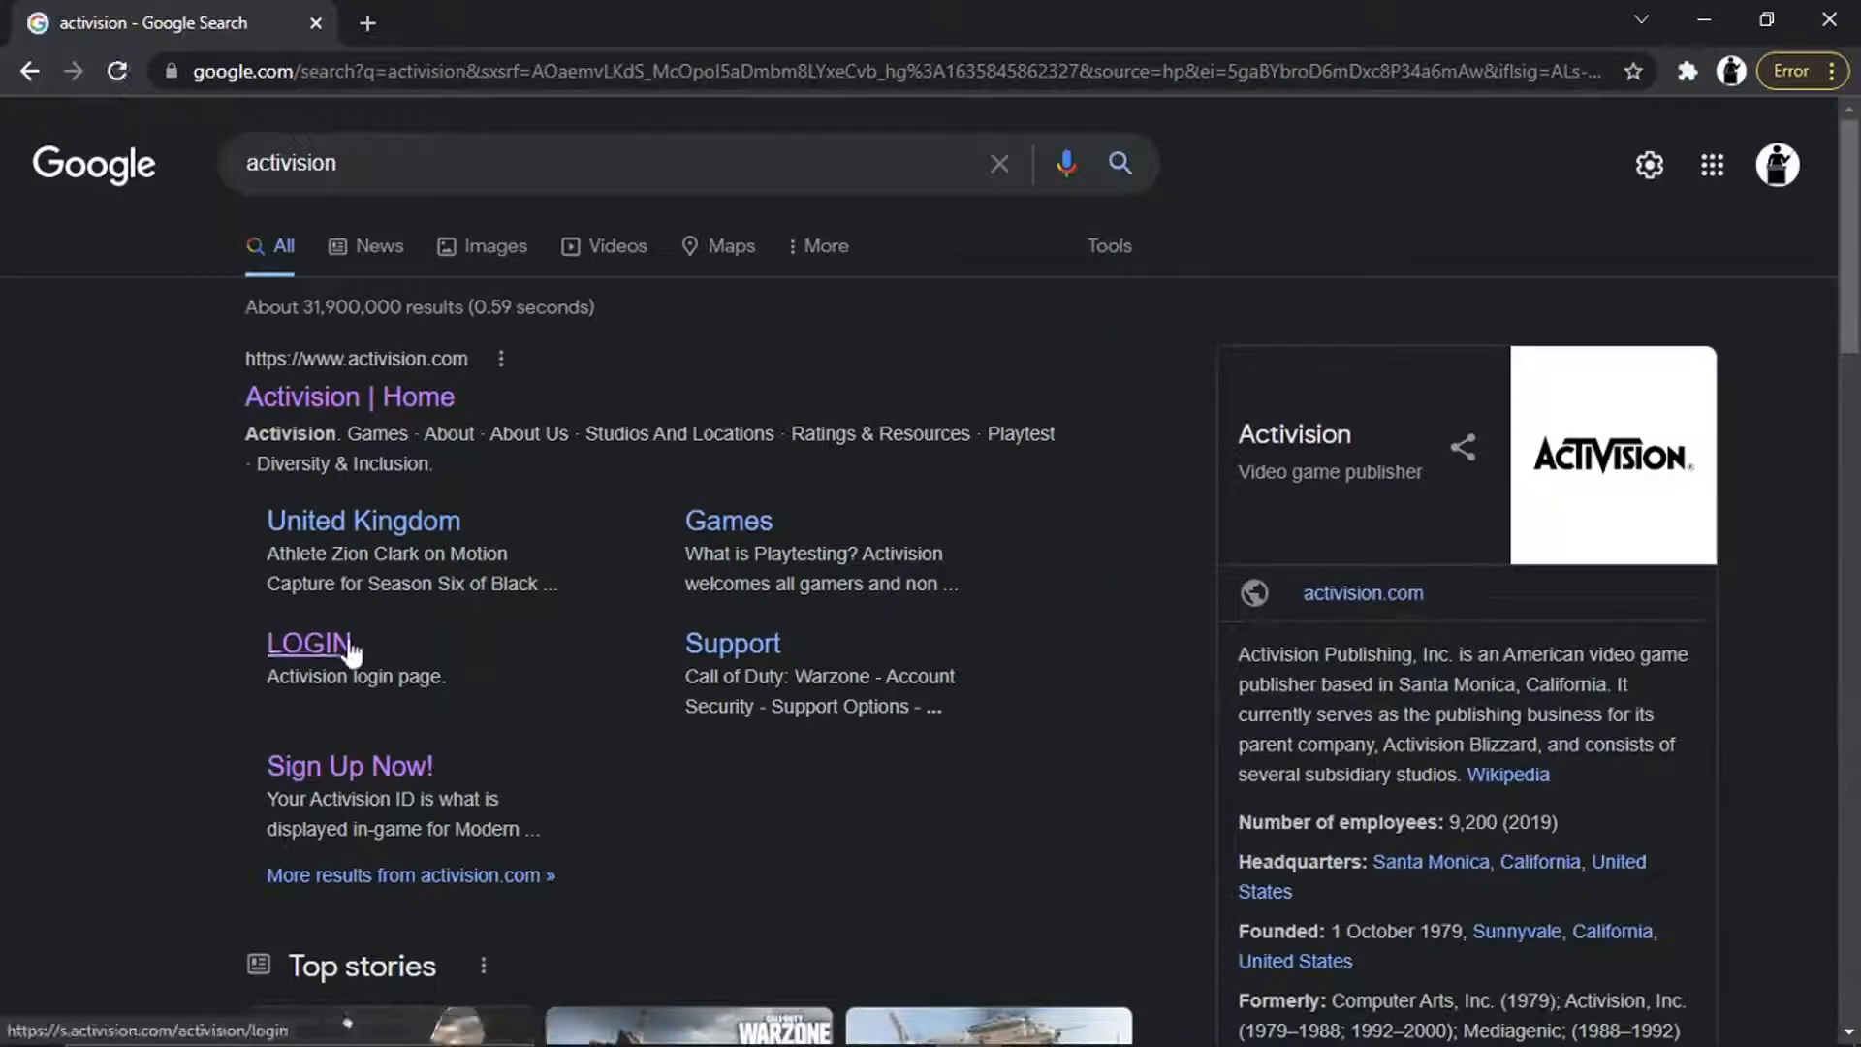
pyautogui.click(306, 642)
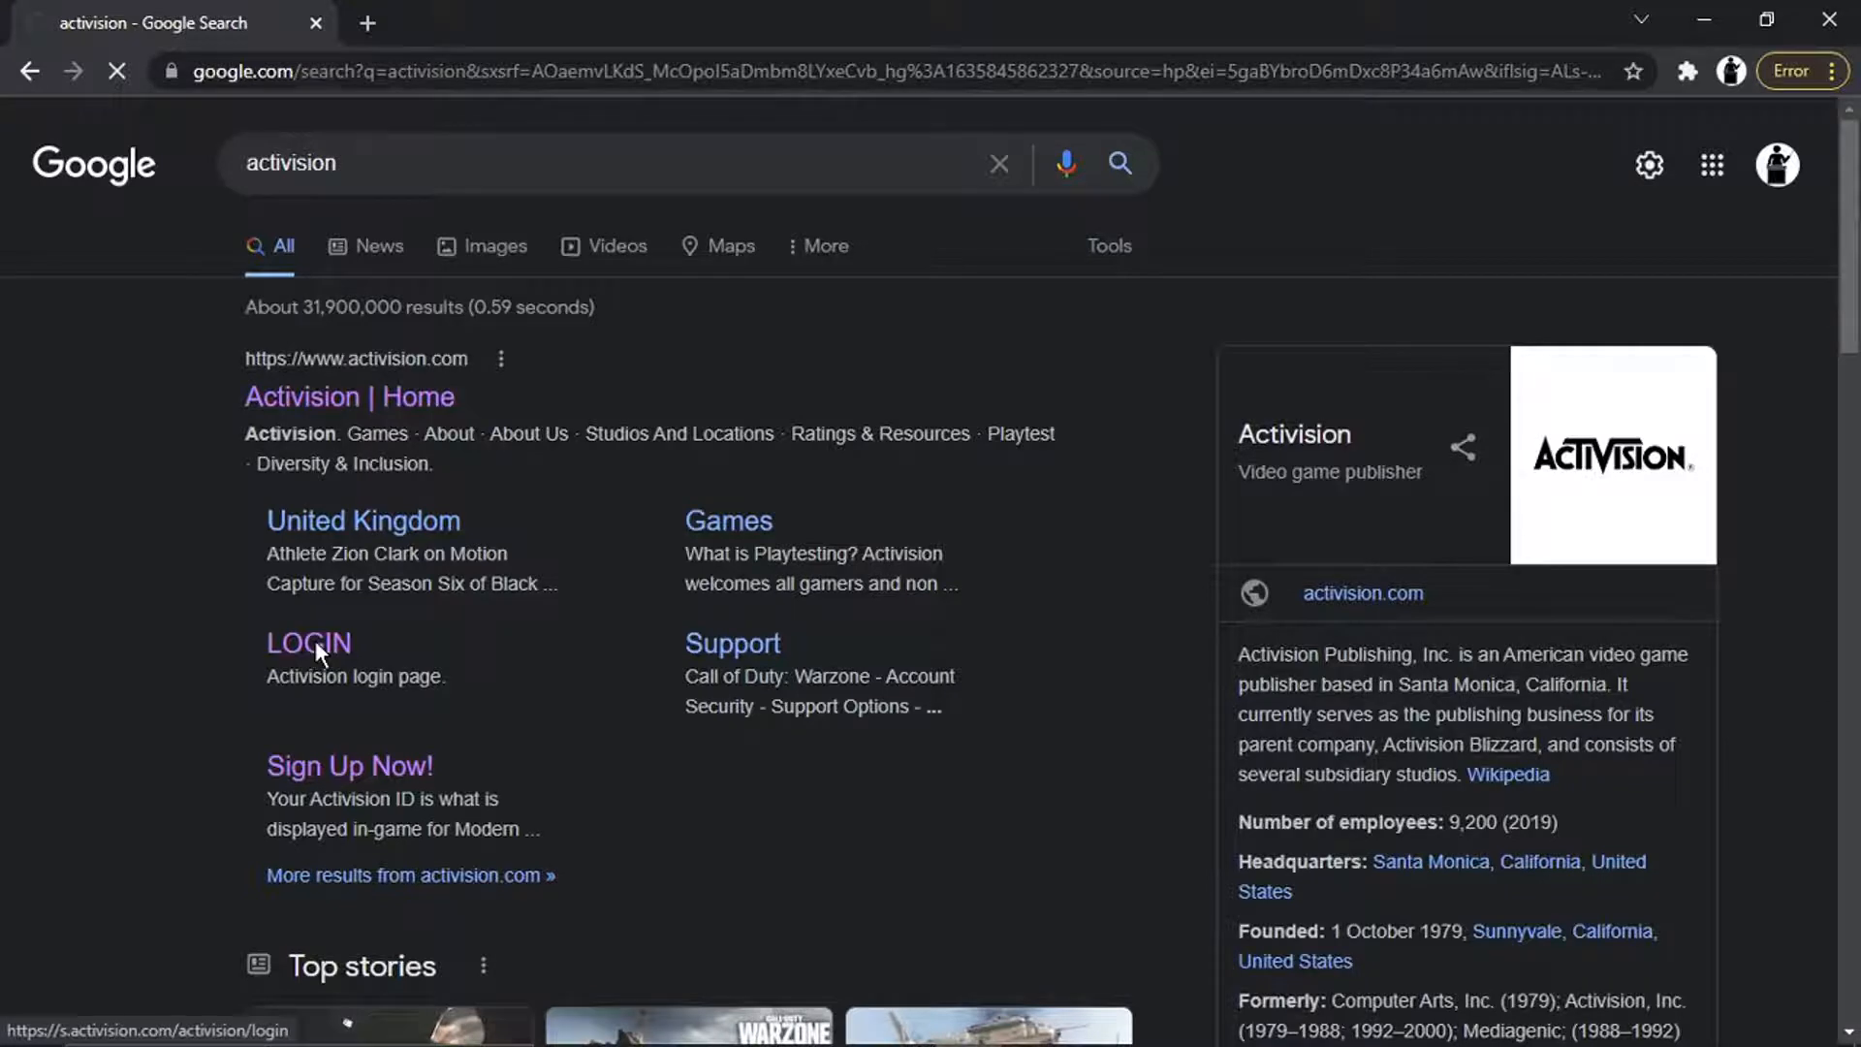
# Sign in to reach the Account Management profile with Account Linking shown.
pyautogui.click(349, 395)
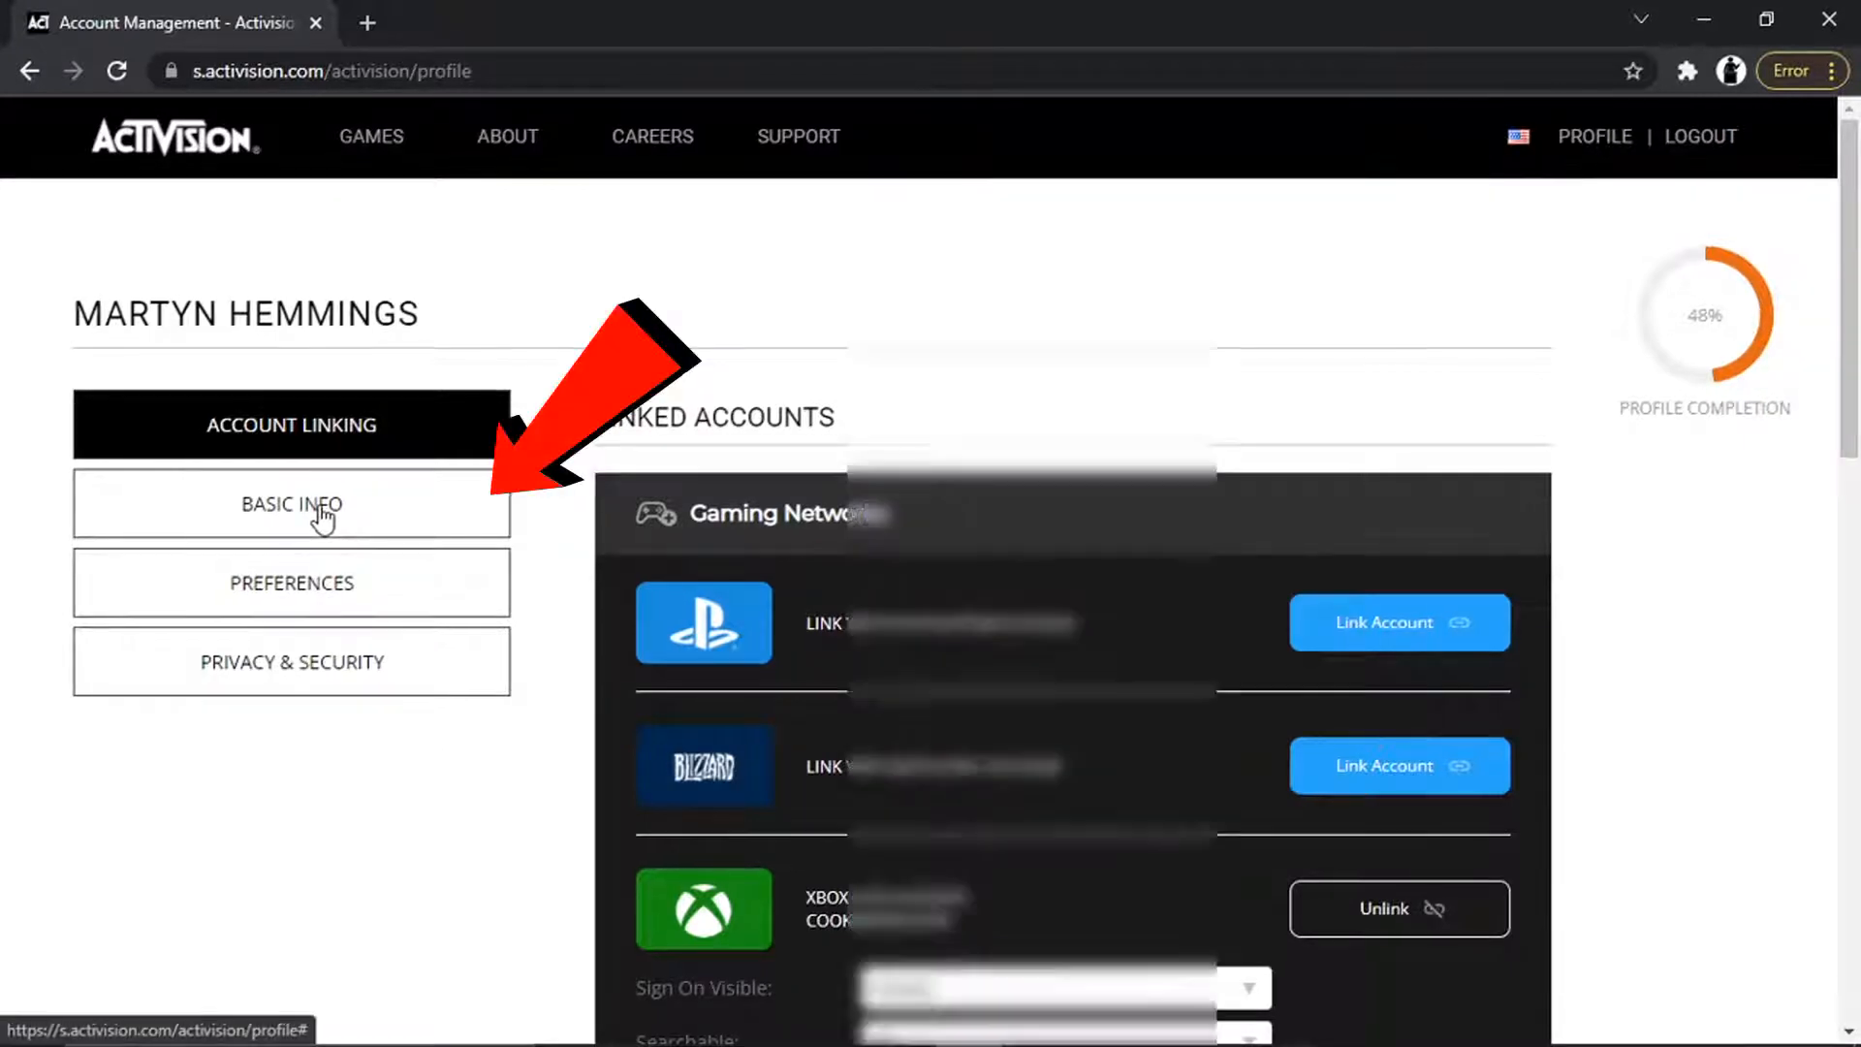
# Show the Basic Info section listing full name, email, password and Activision ID.
pyautogui.click(290, 504)
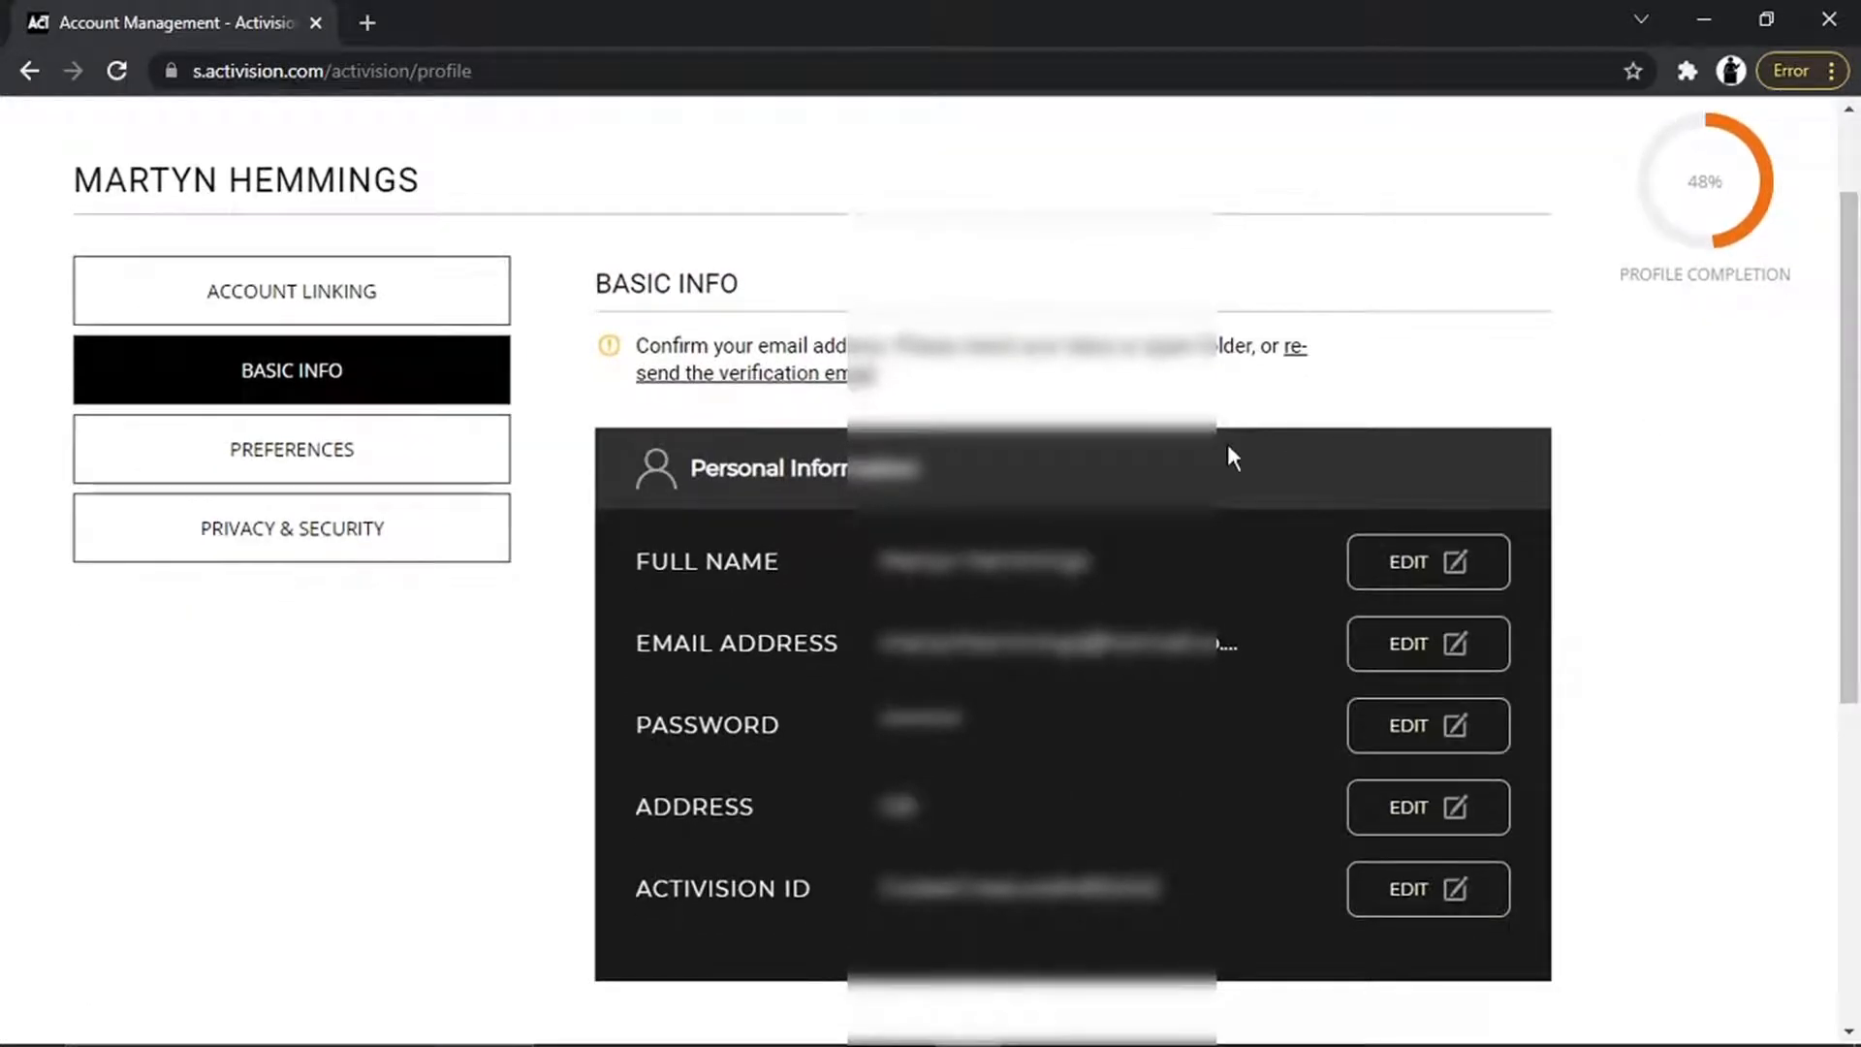
pyautogui.moveTo(712, 582)
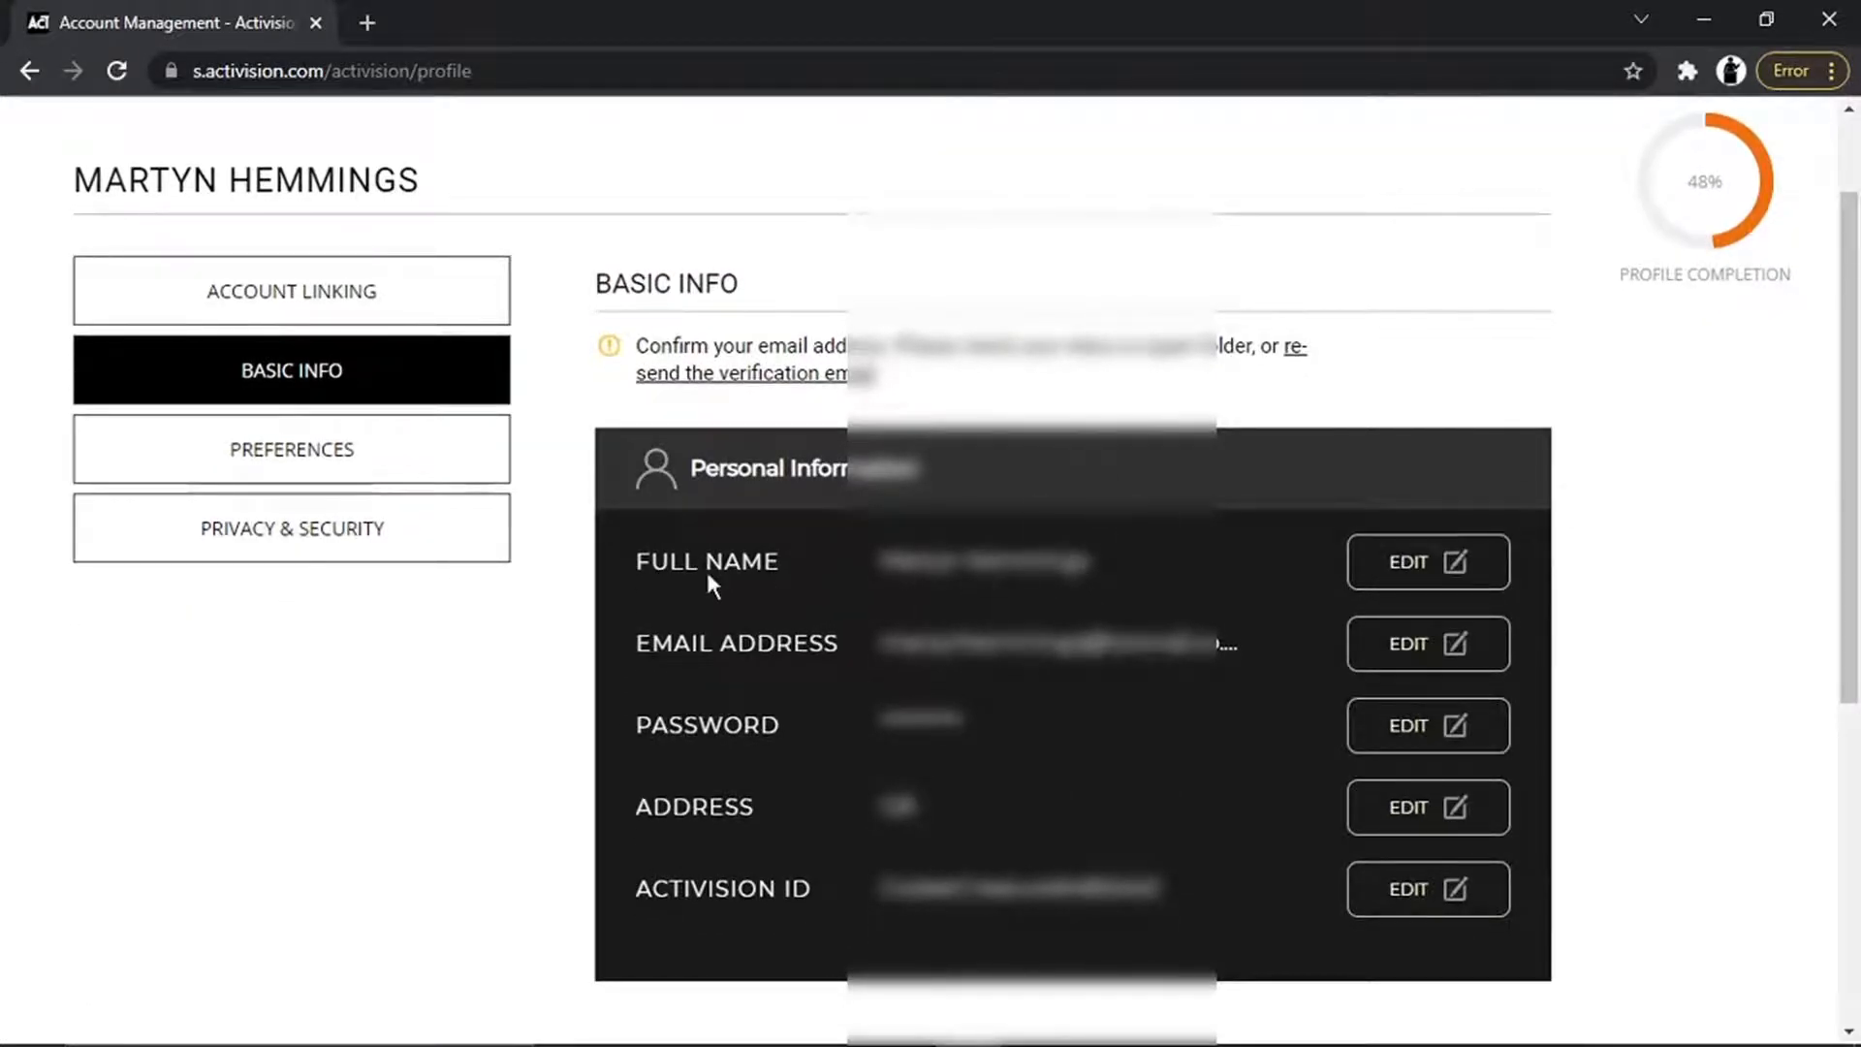
pyautogui.doubleClick(706, 562)
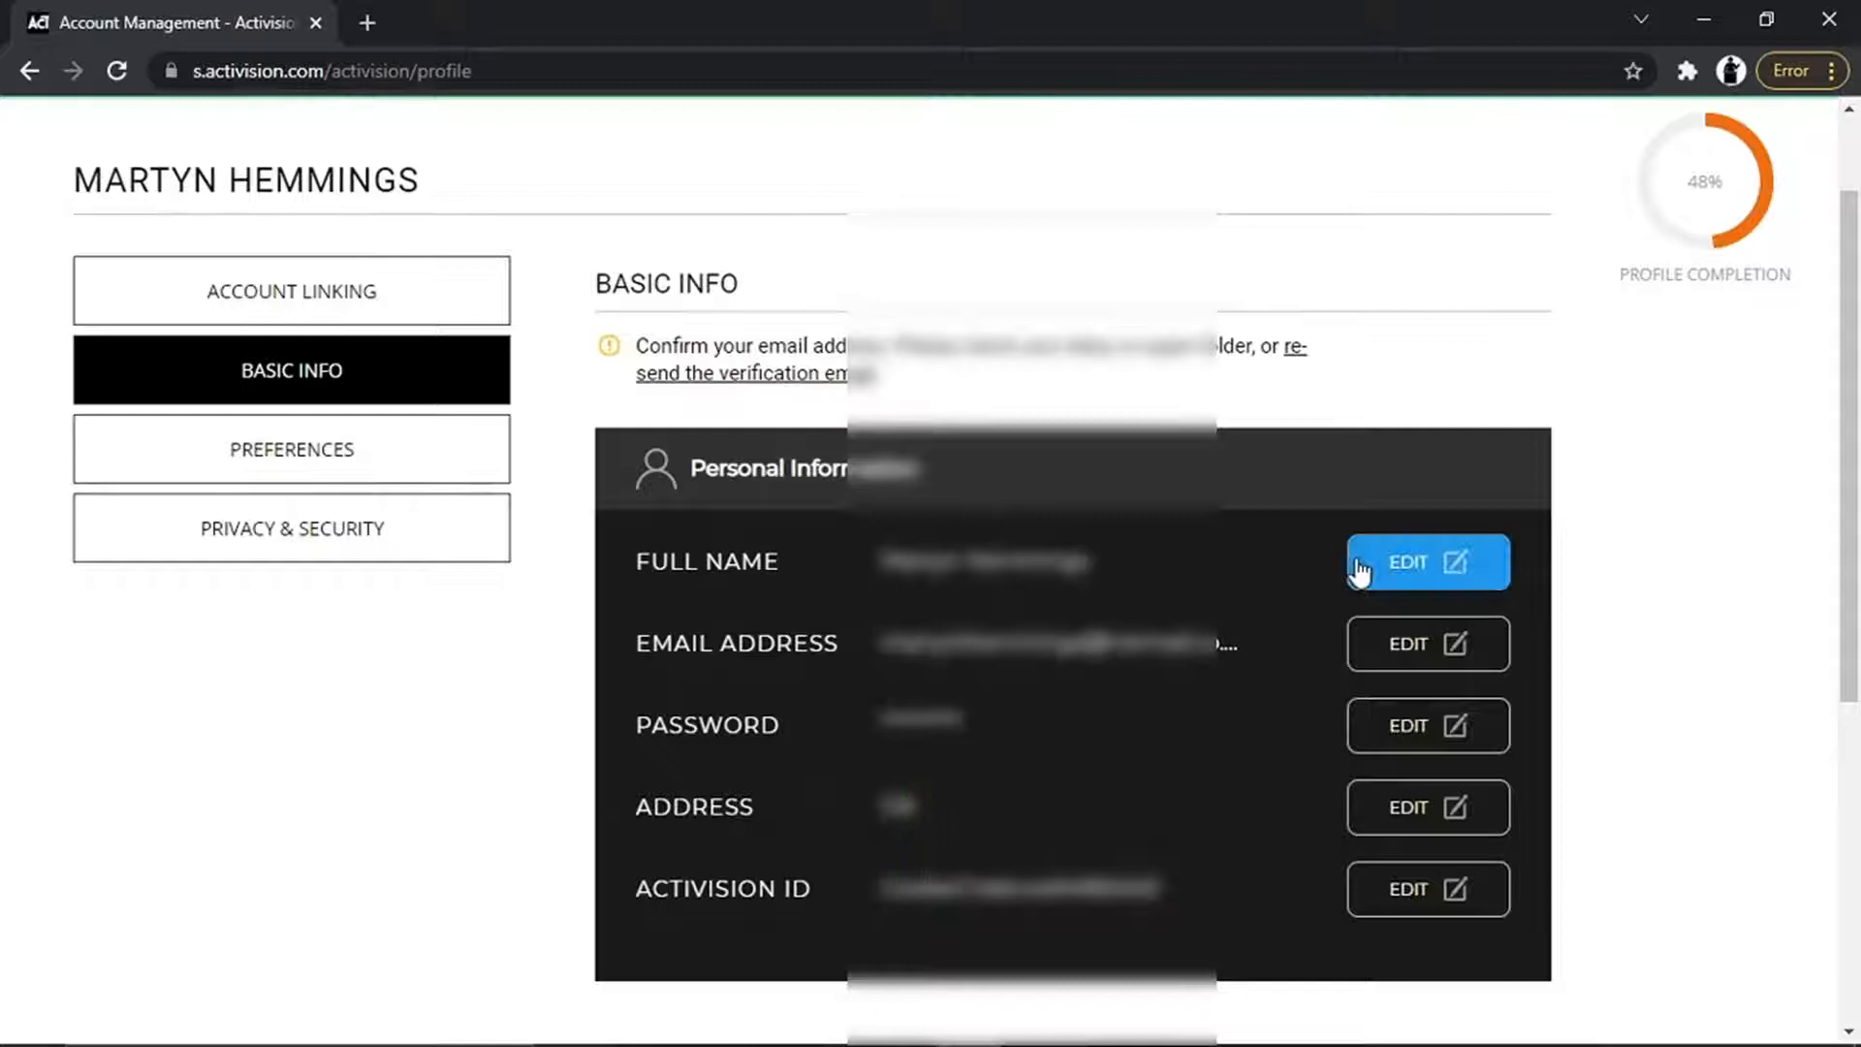
pyautogui.moveTo(1048, 687)
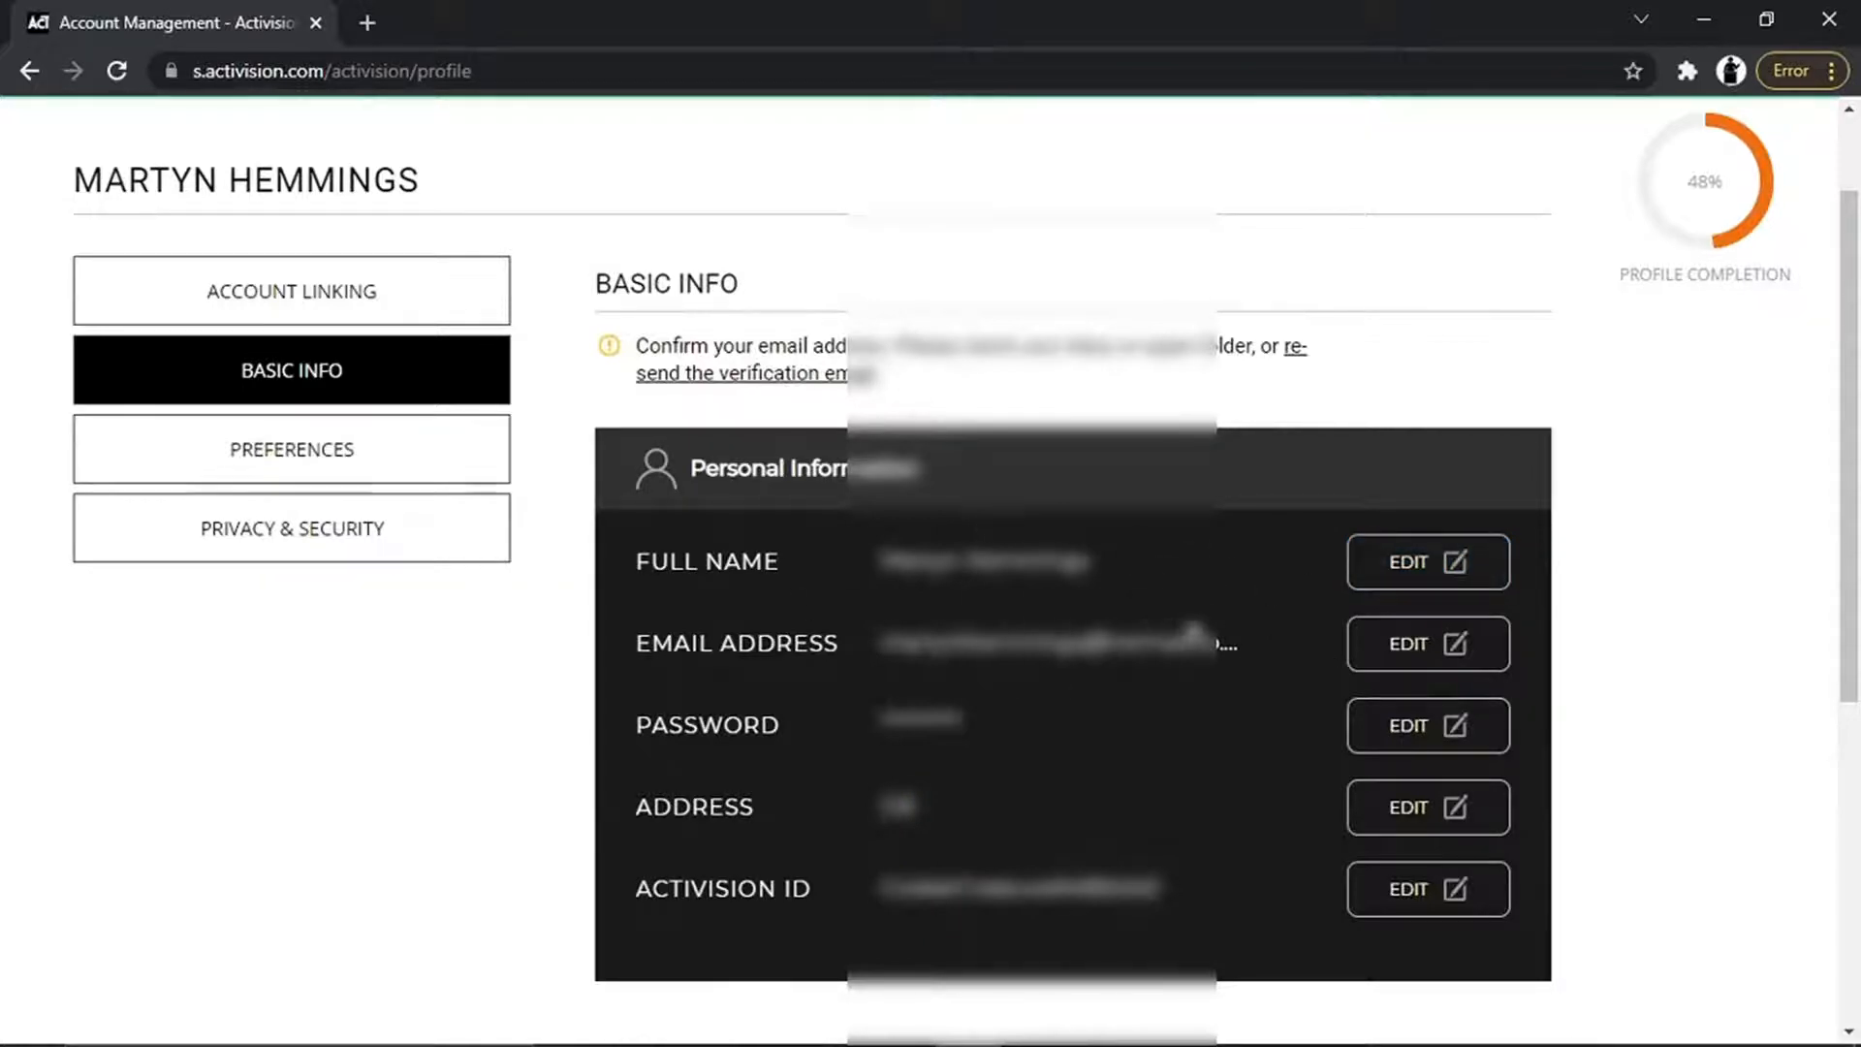
pyautogui.moveTo(1429, 643)
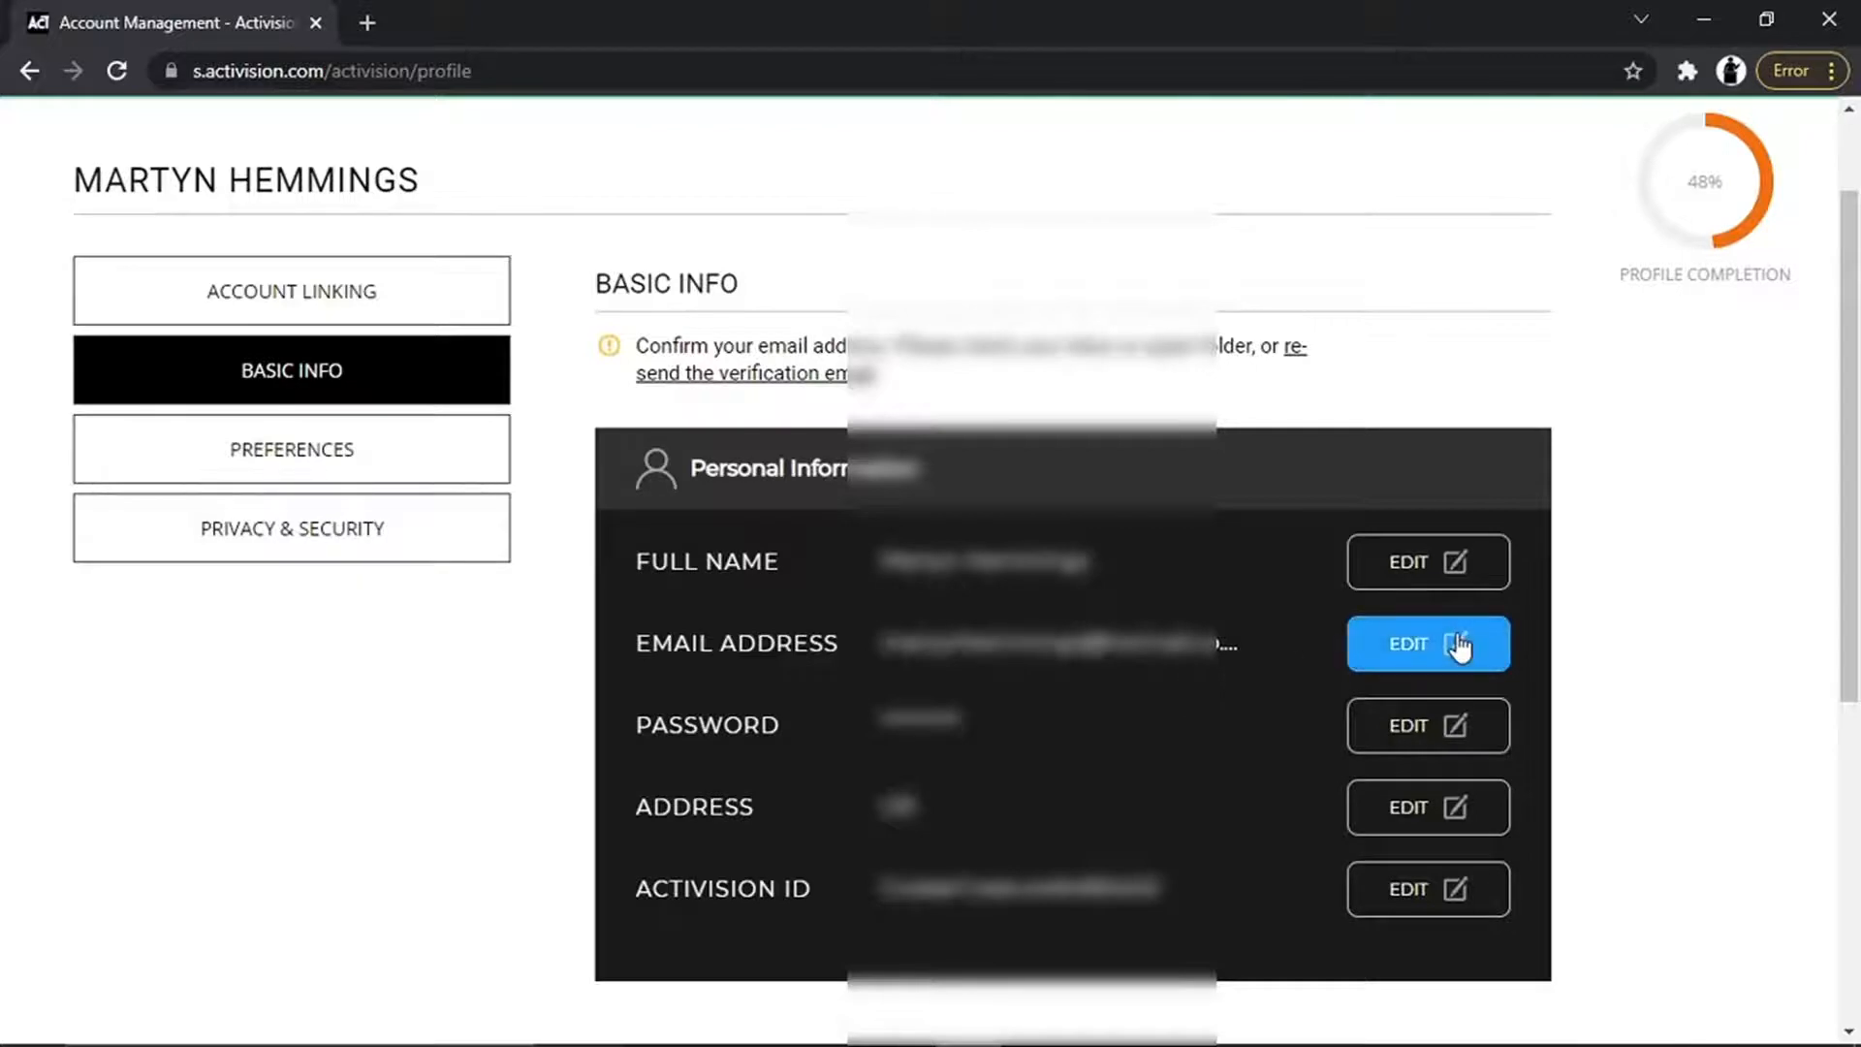
# Replace the account's email address with a new one, save it and verify with the password.
pyautogui.click(1427, 643)
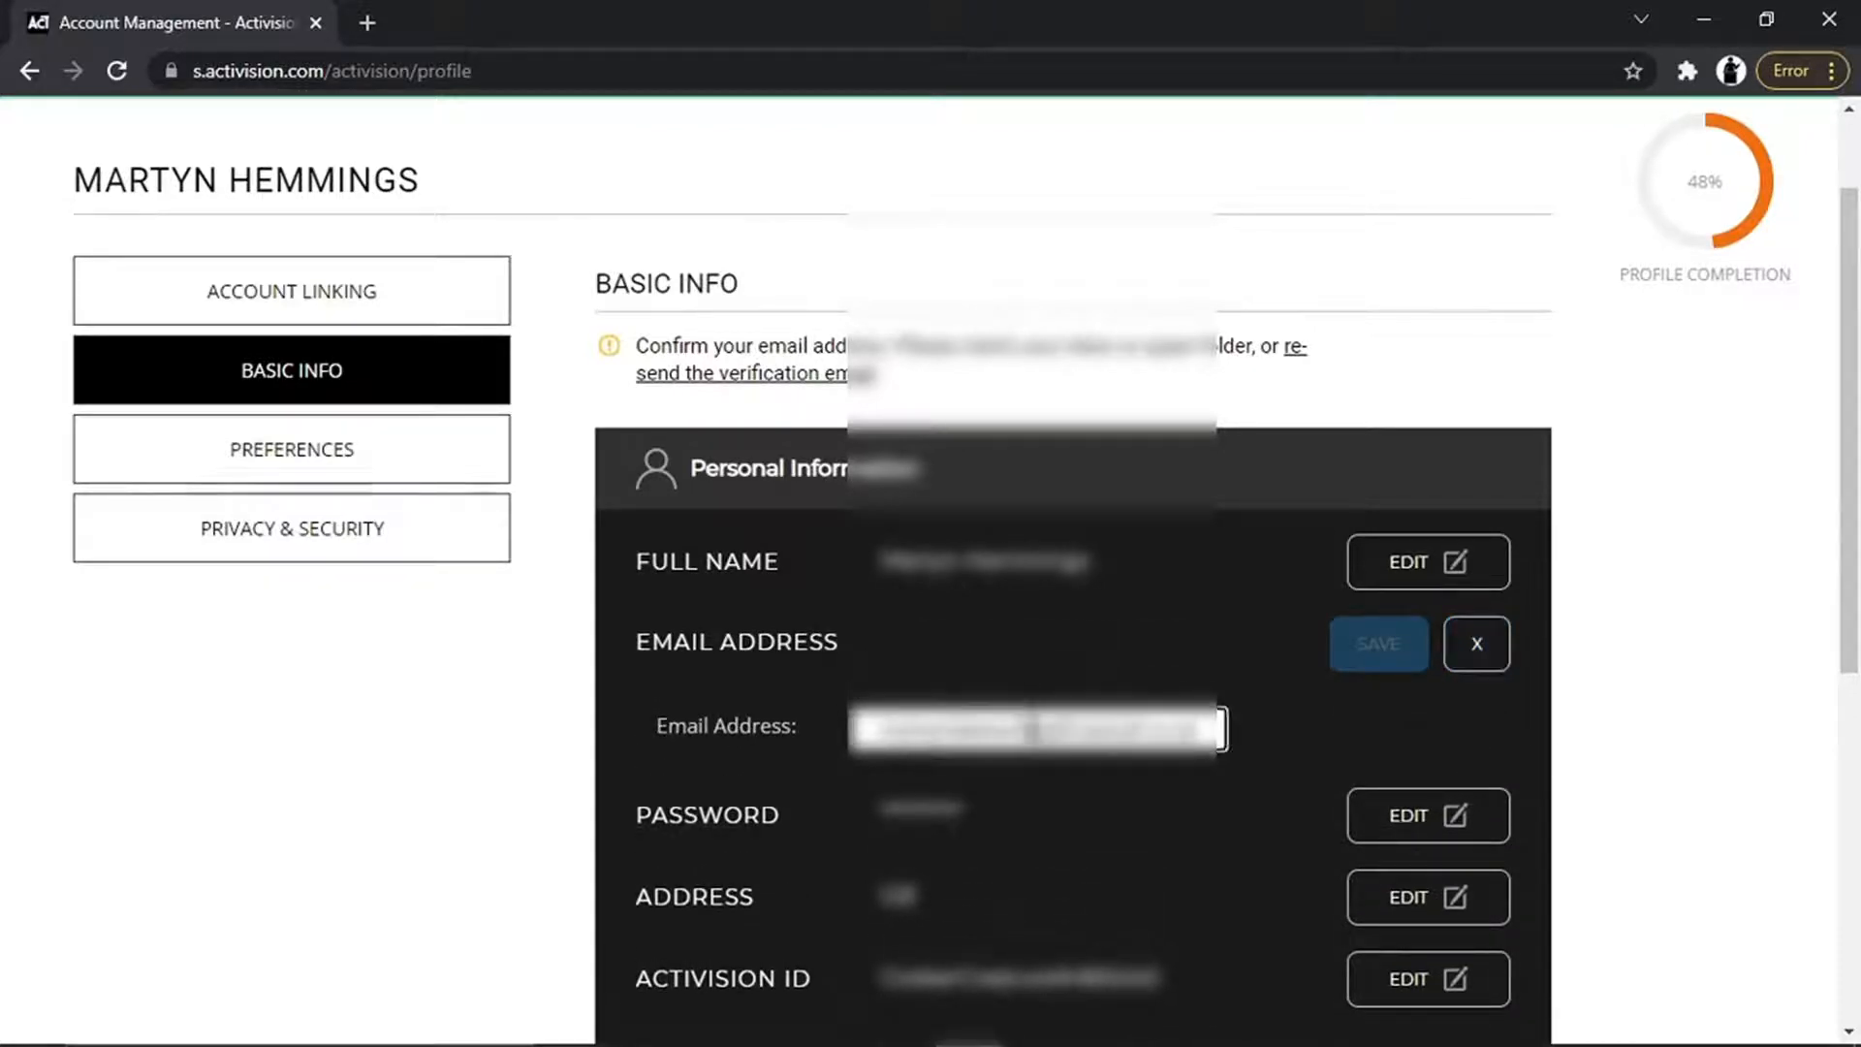
pyautogui.tripleClick(1035, 727)
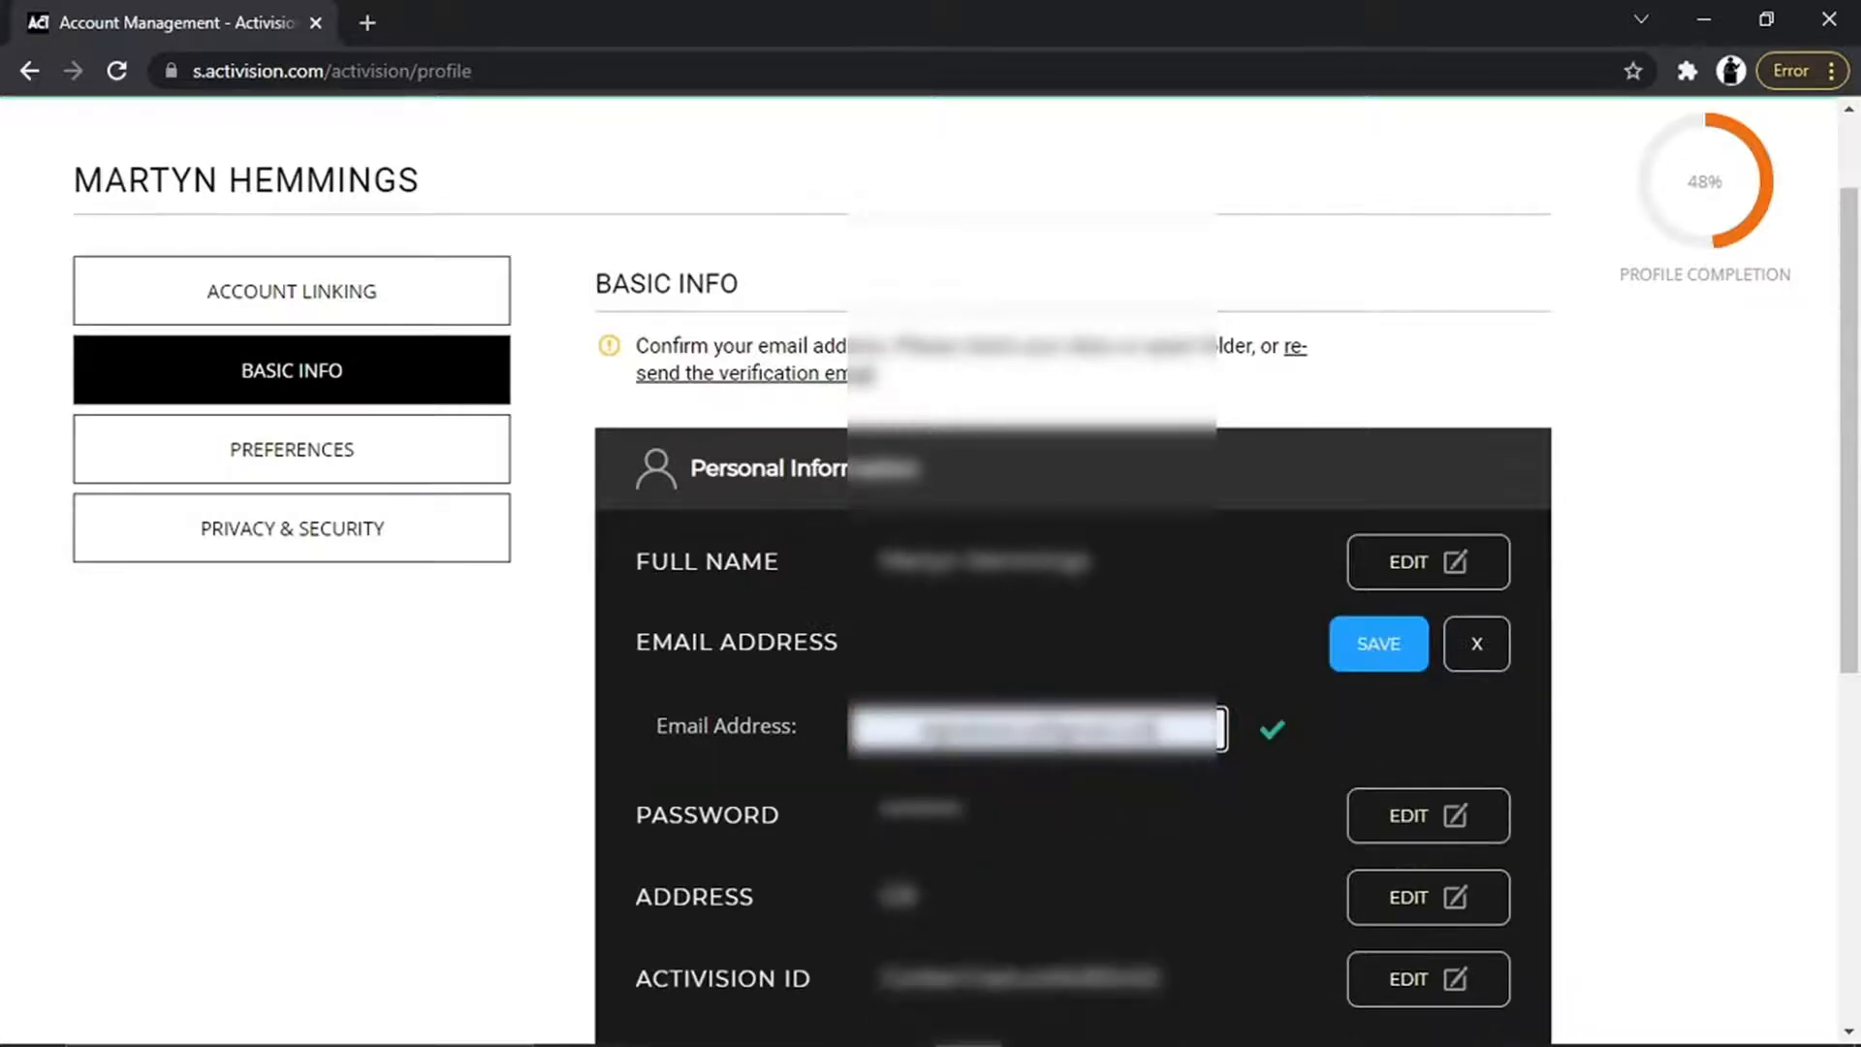
pyautogui.click(1377, 644)
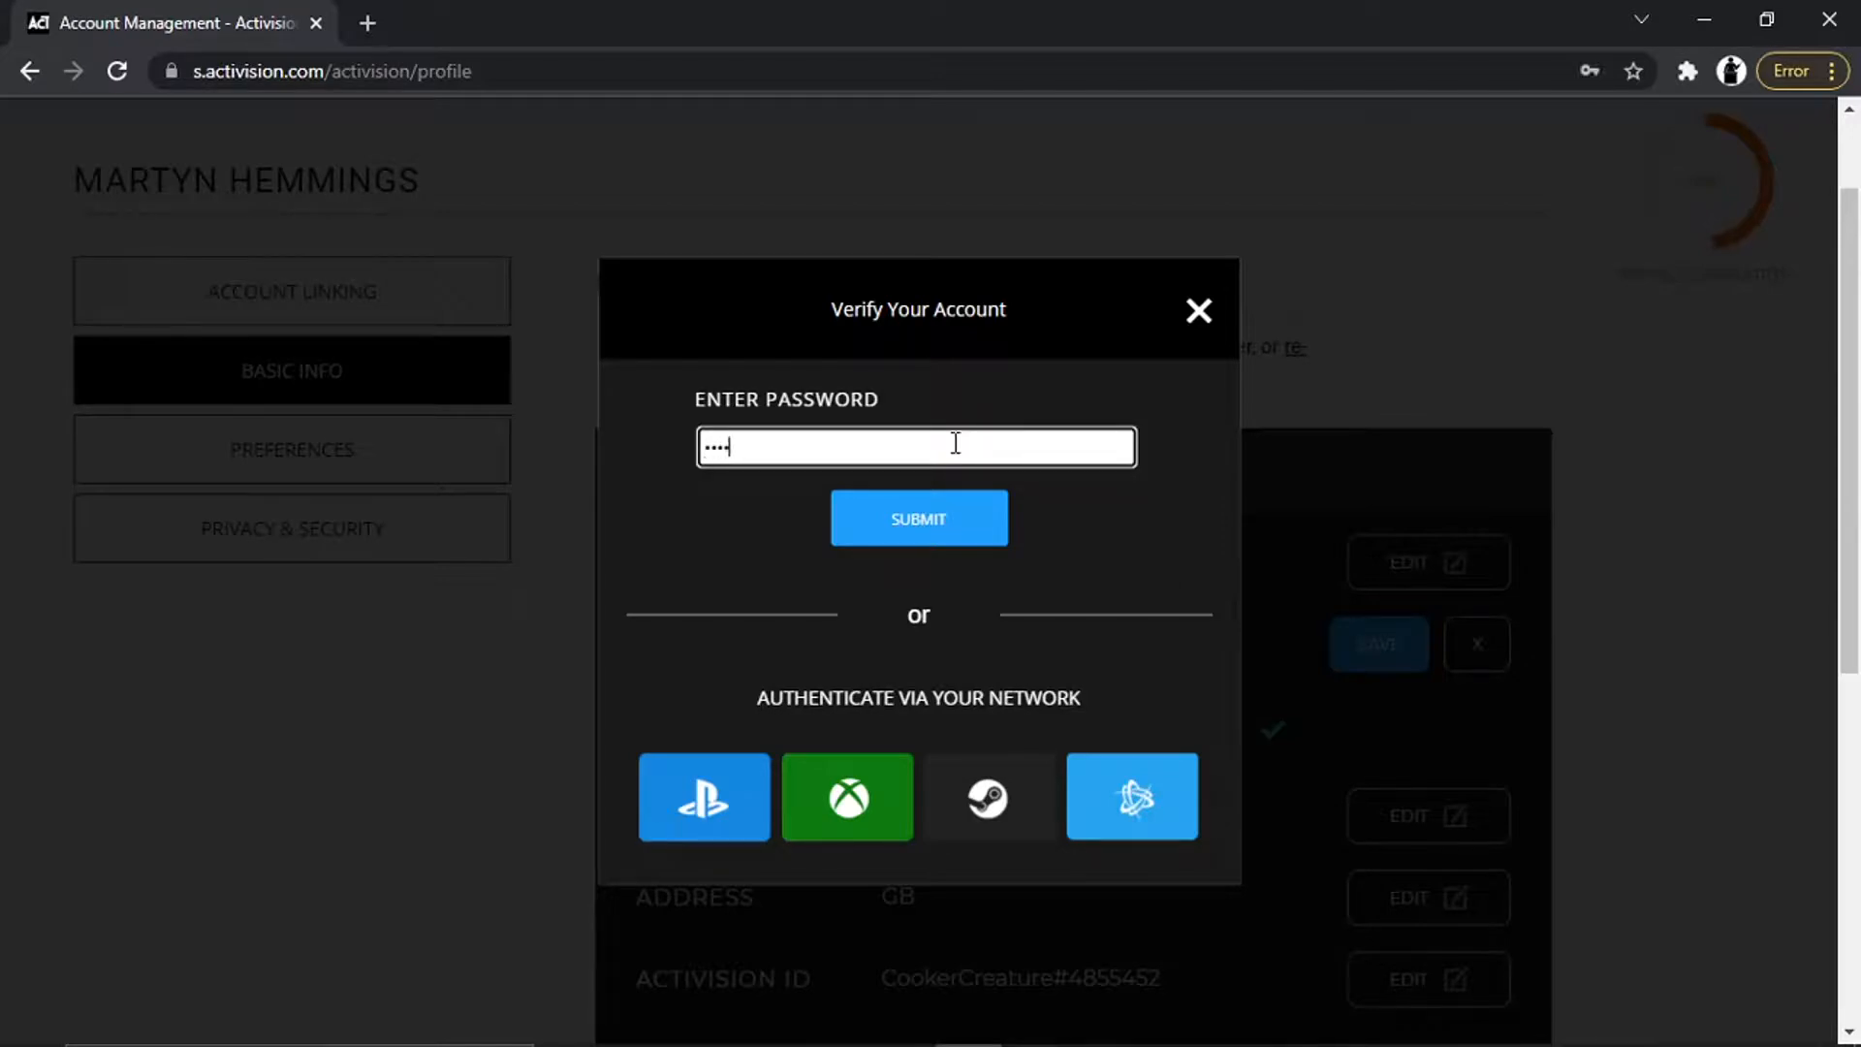
pyautogui.write('password')
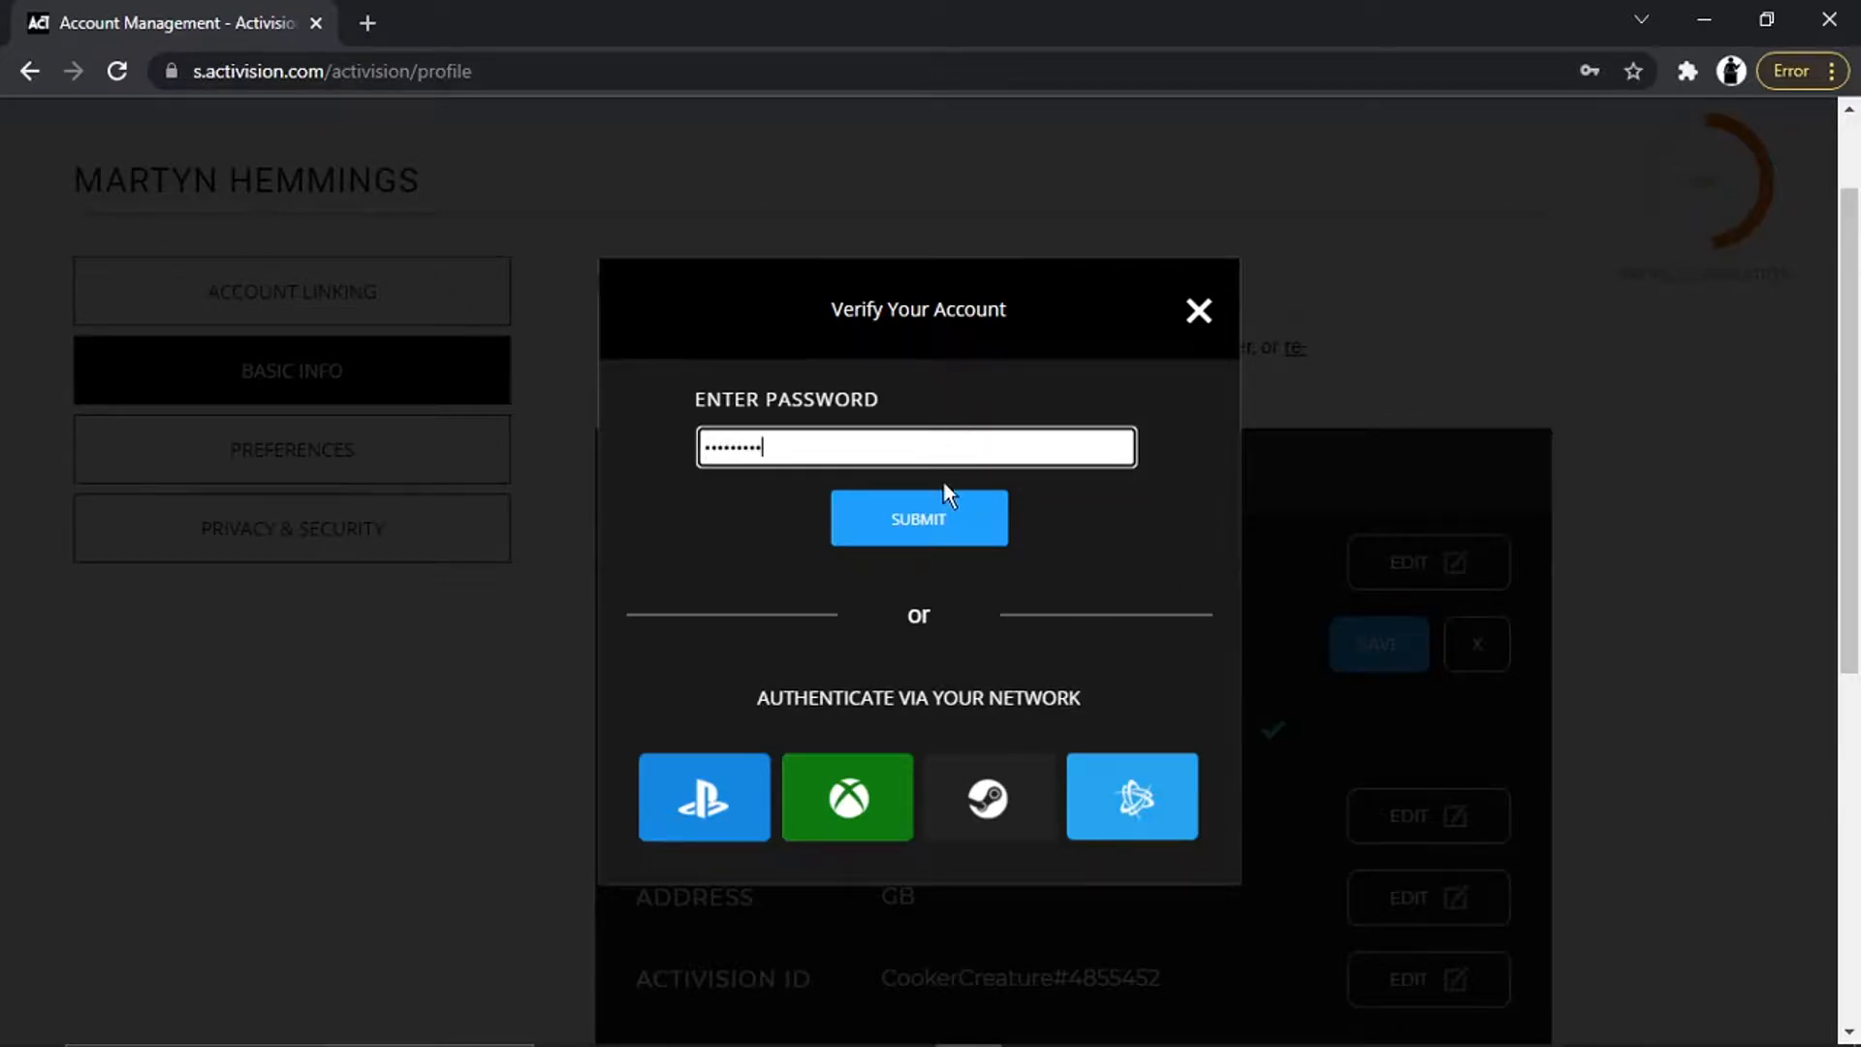
pyautogui.click(917, 518)
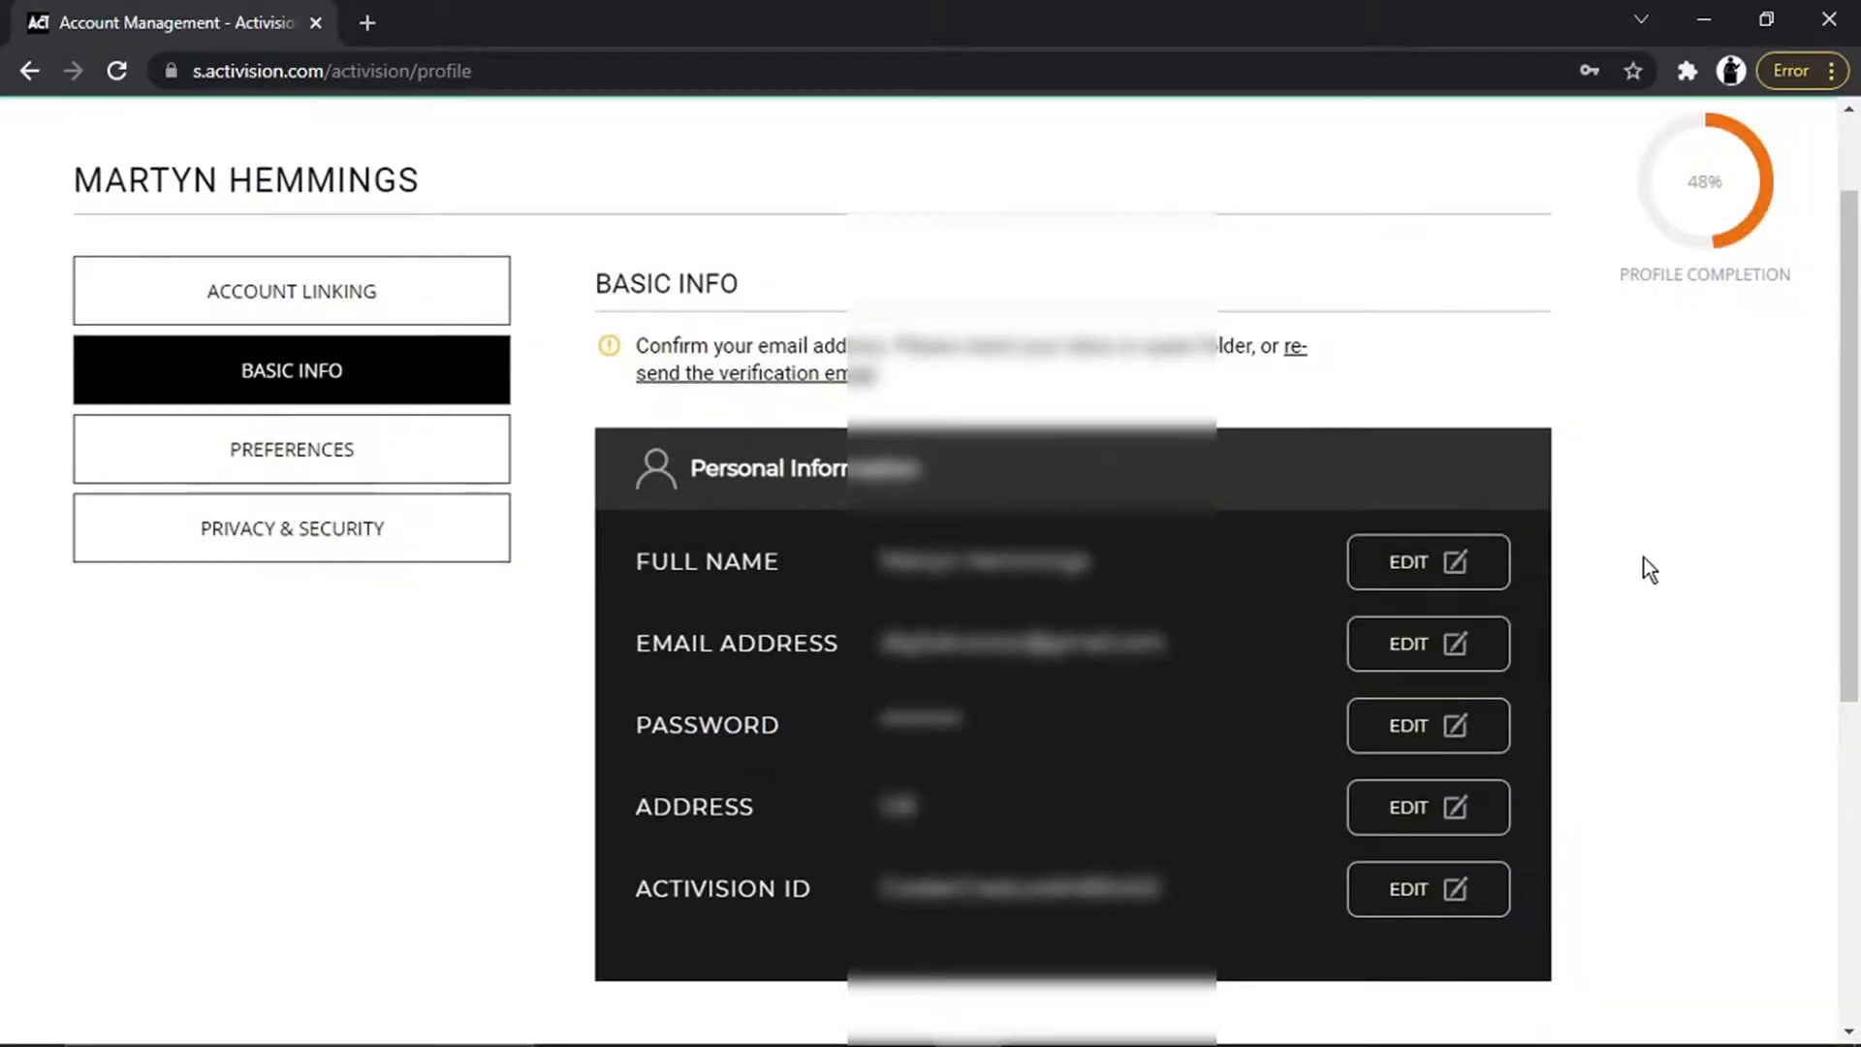
pyautogui.moveTo(1247, 686)
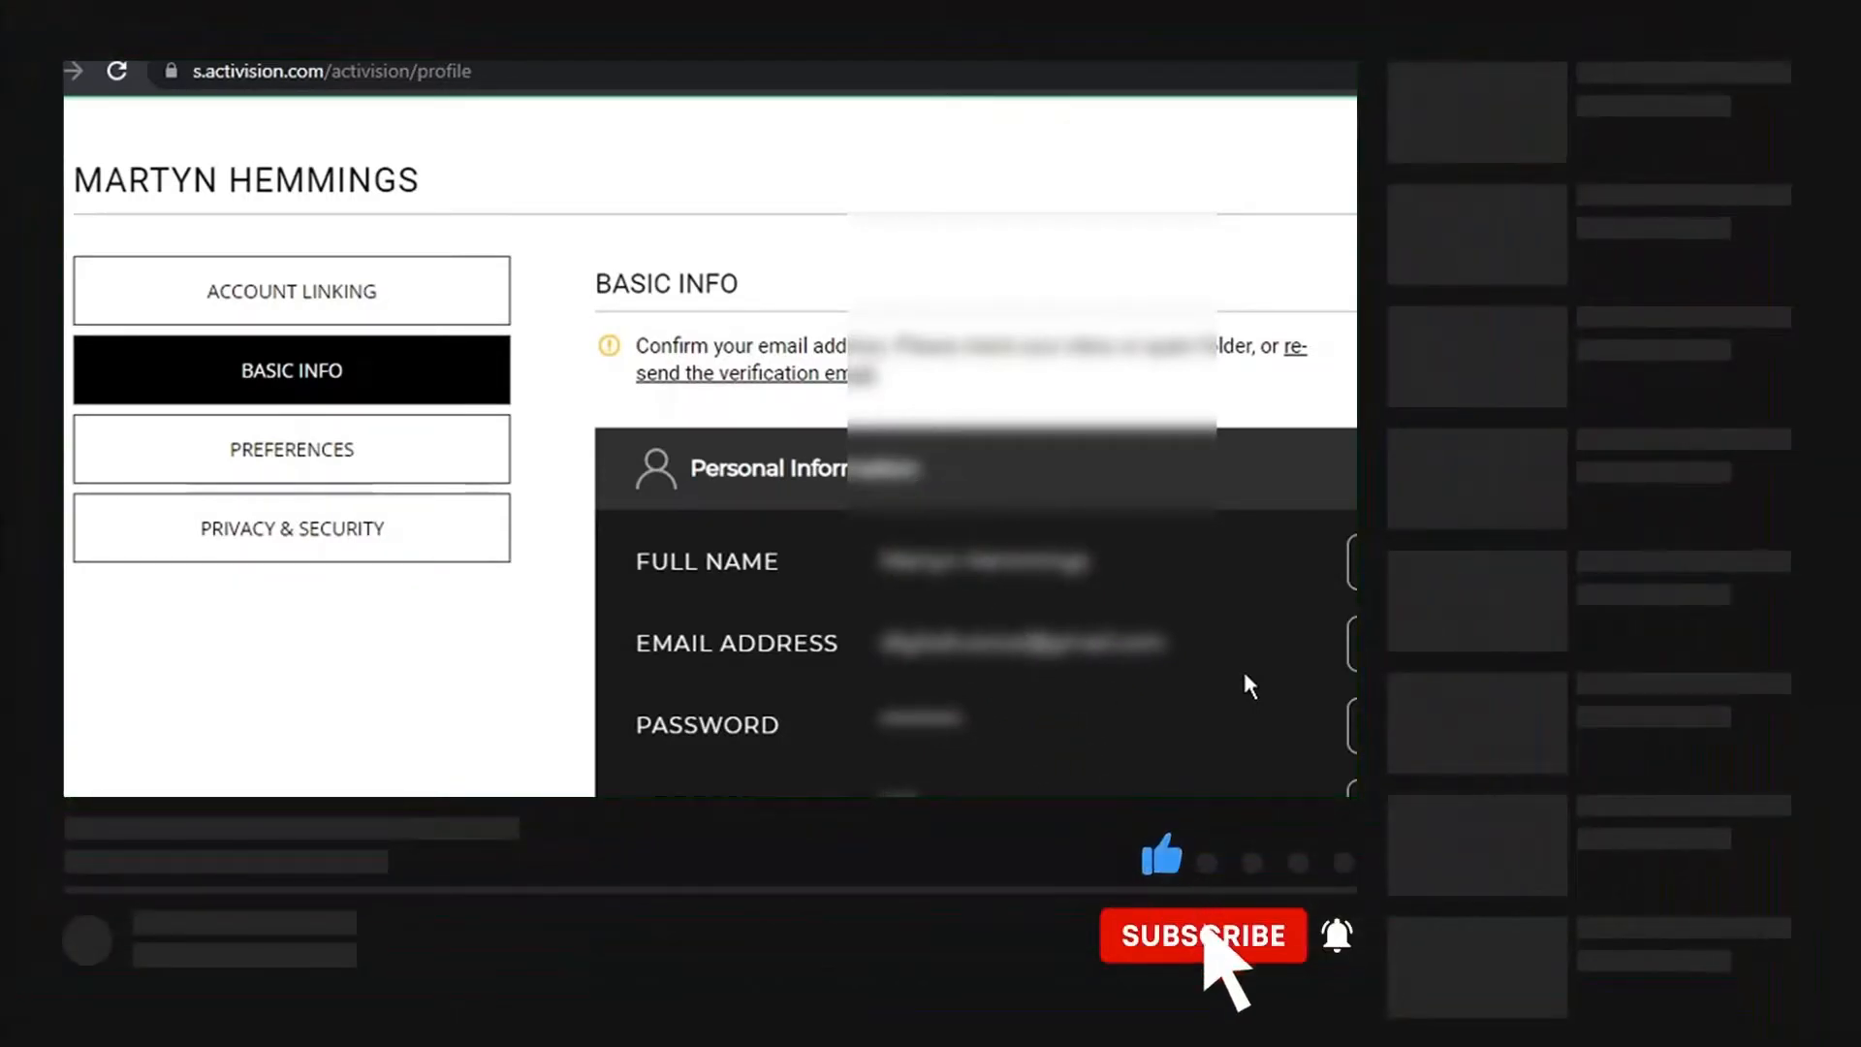
pyautogui.click(1202, 935)
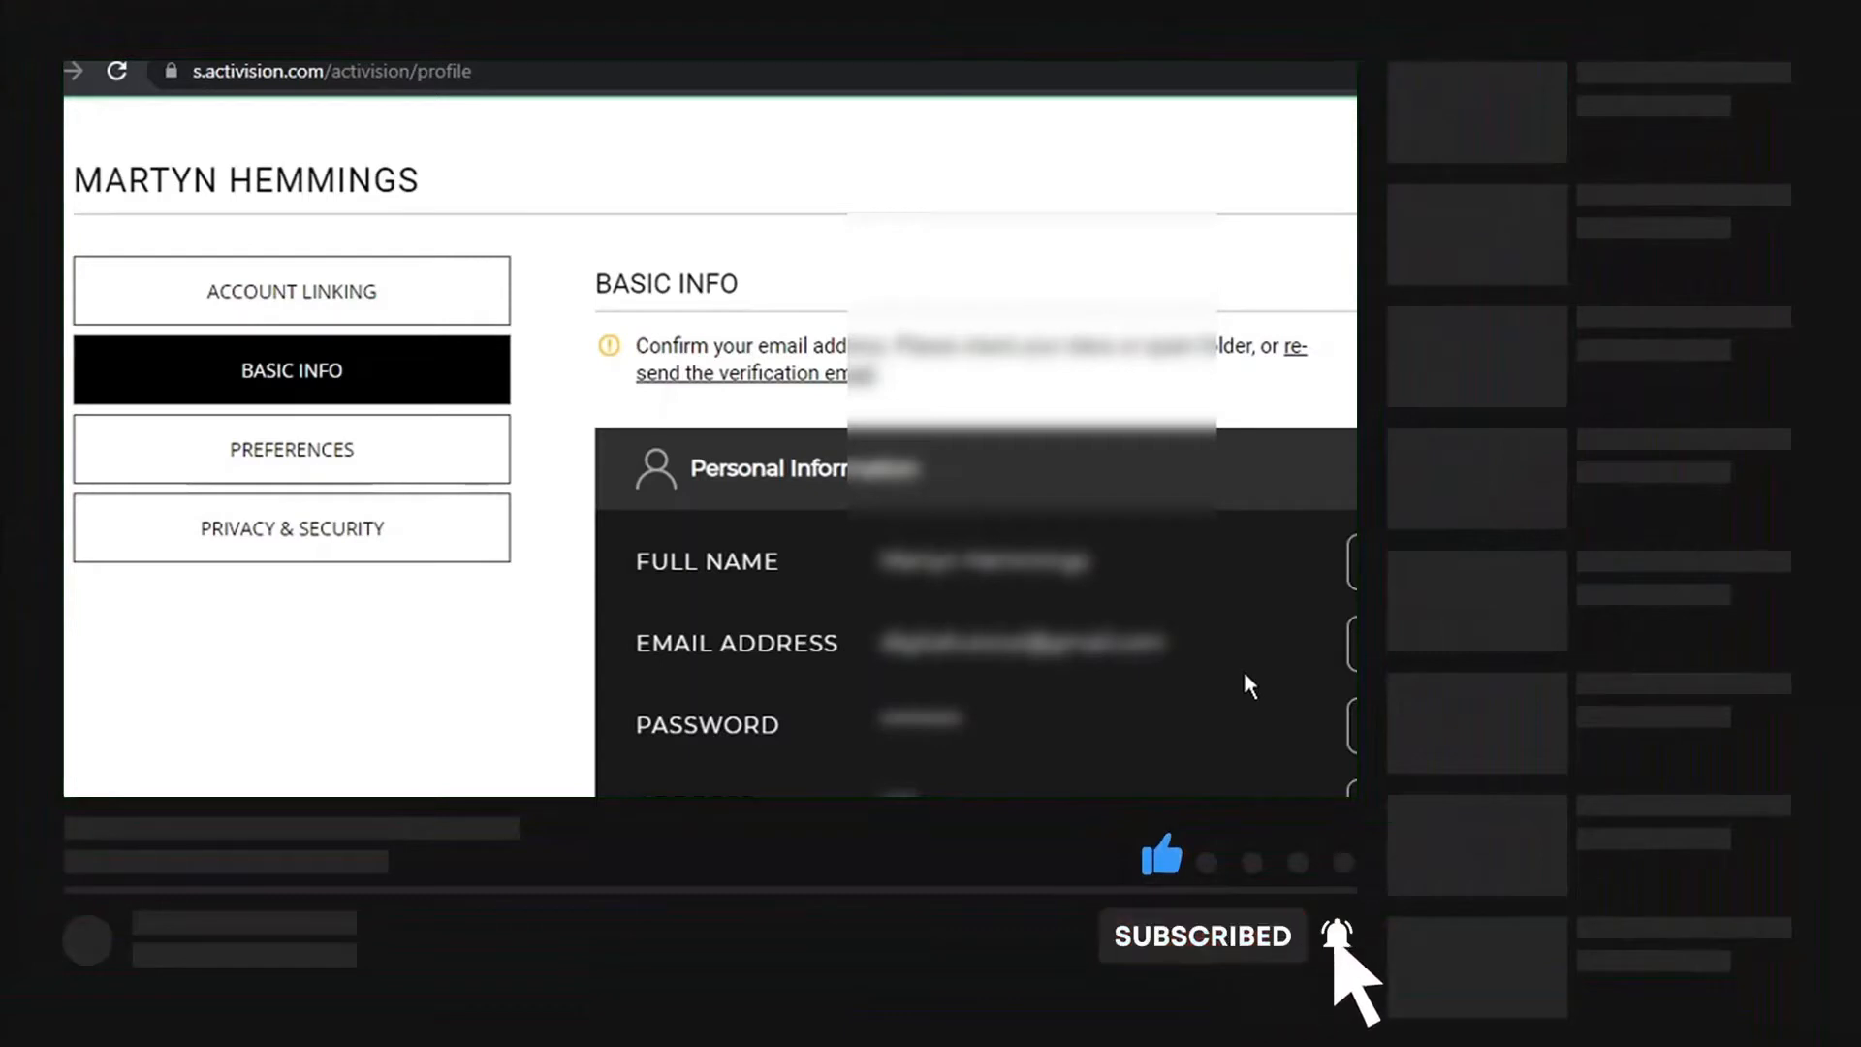